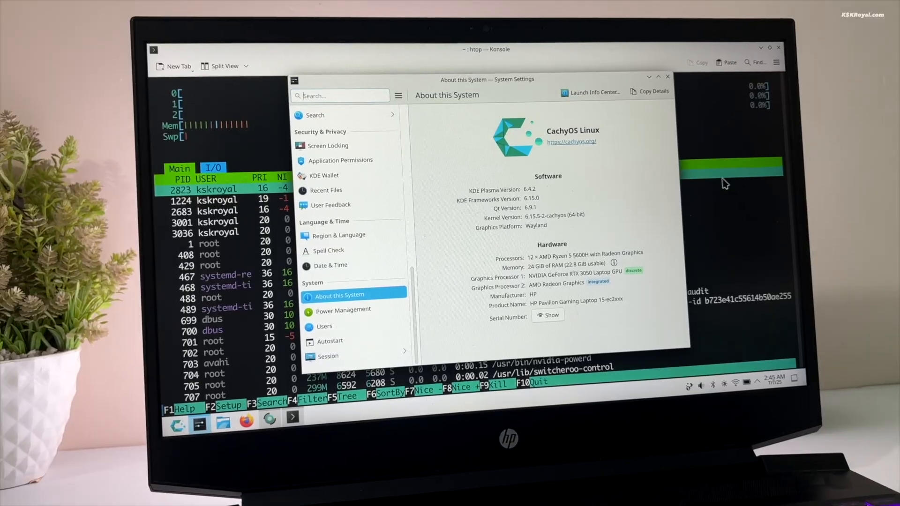
- Leave the CachyOS Plasma session and restart the laptop into Windows 11
click(667, 77)
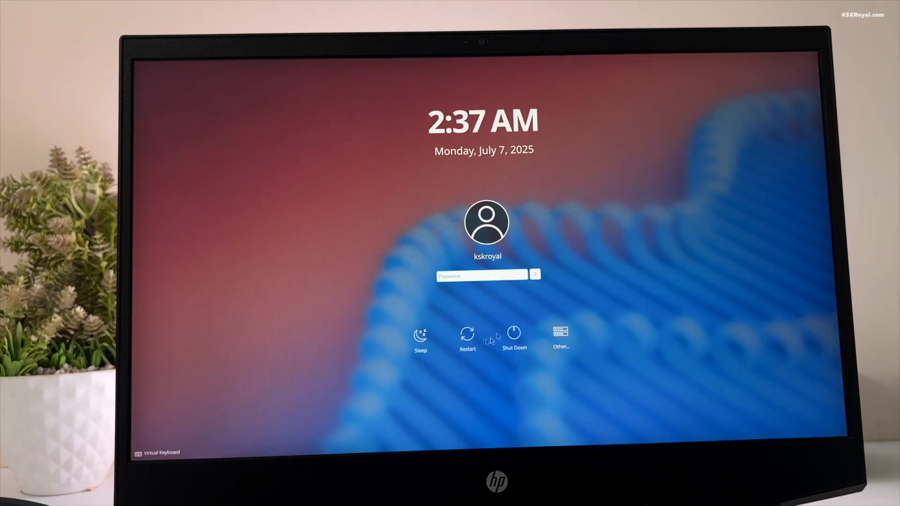
click(466, 333)
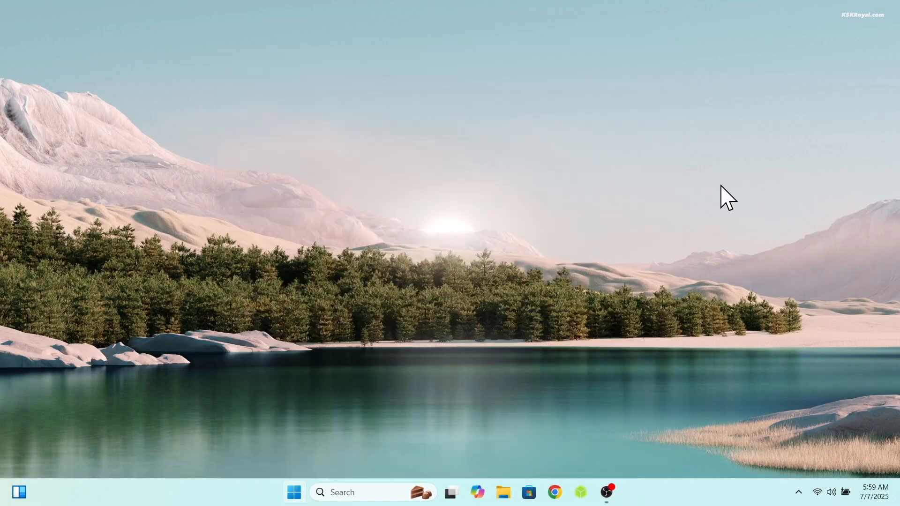
- Run diskpart in an admin Command Prompt to list Disk 0 and its four partitions
click(618, 491)
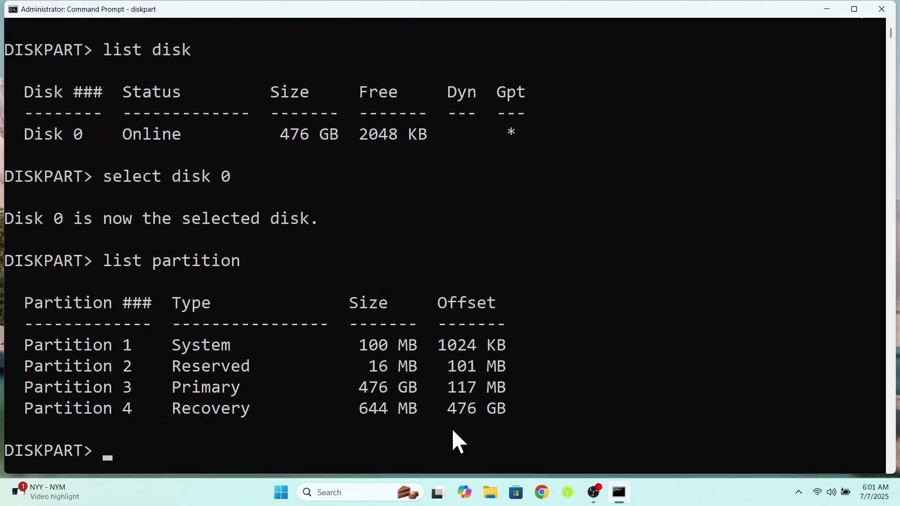
text(select partition 1)
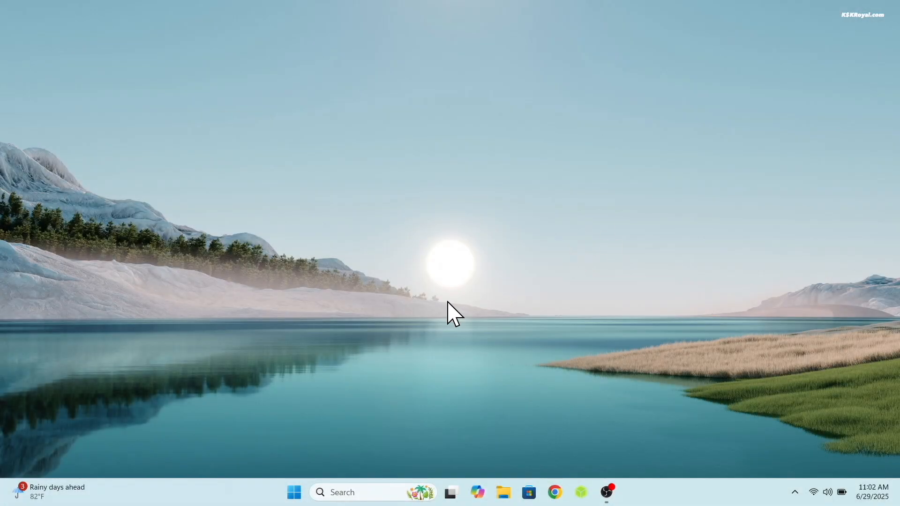
- Find and open Create a restore point from Start search using 'resto'
click(294, 492)
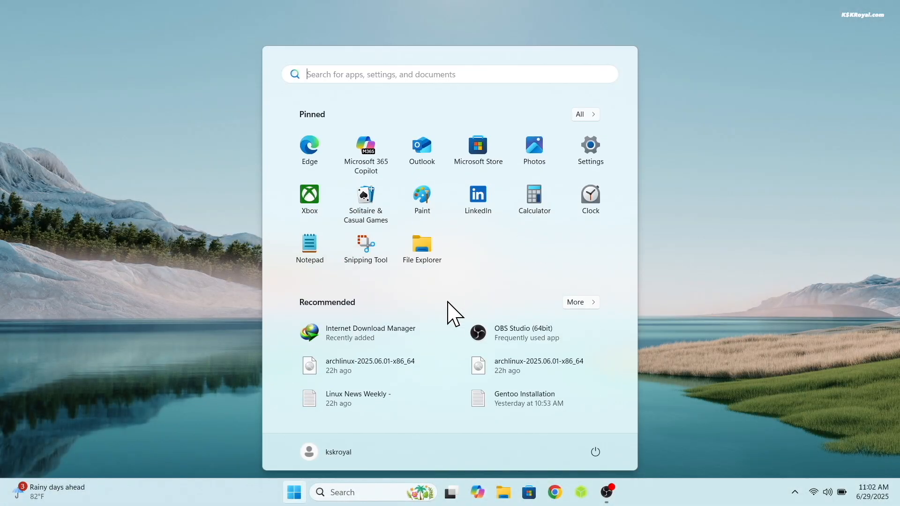
mouse_move(712, 313)
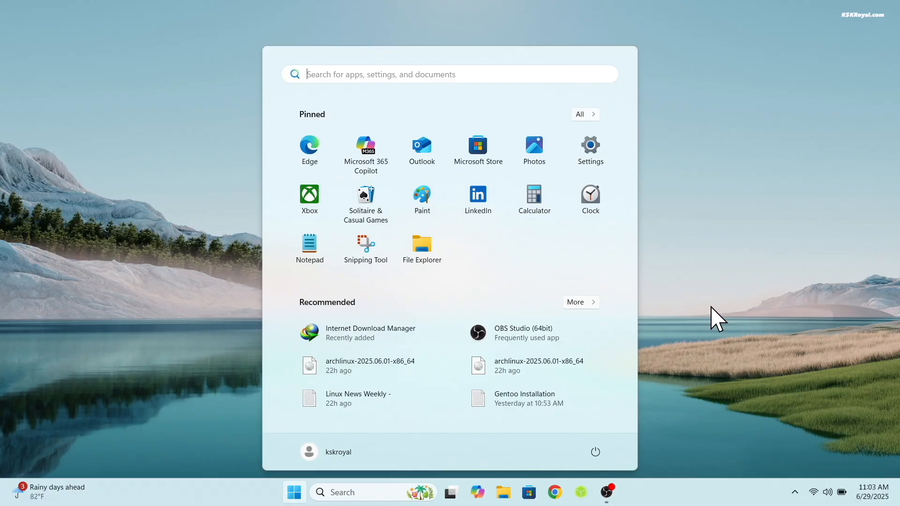
text(restore)
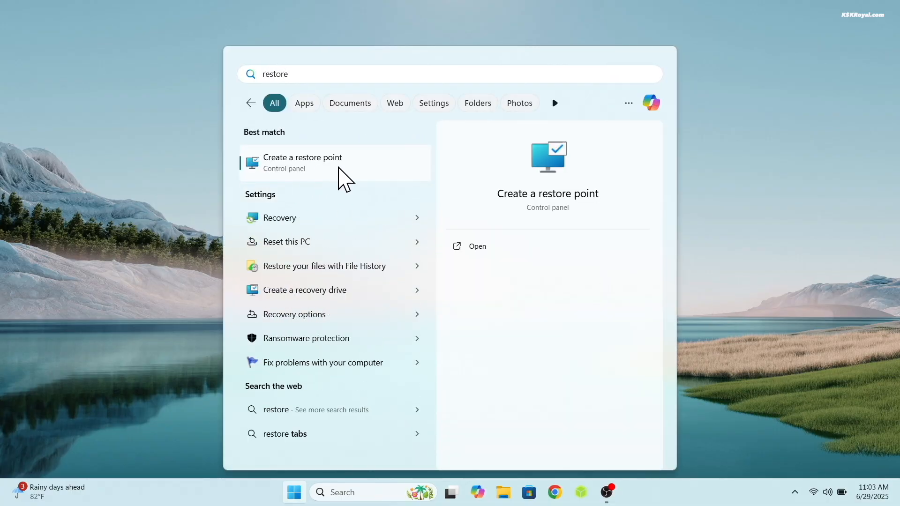
click(302, 163)
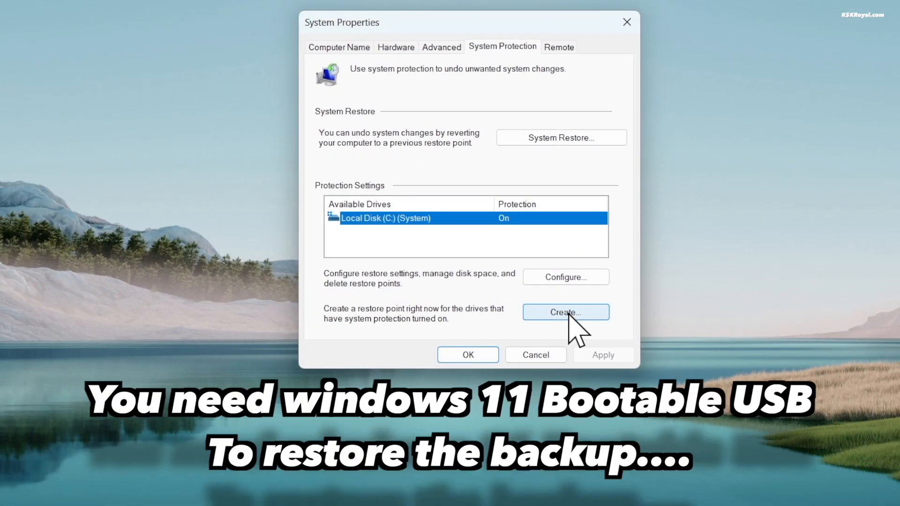
- Create a restore point named 'Windows 11 Main Backup' for C: and dismiss the success message
click(565, 312)
text(Windows 11 Ma)
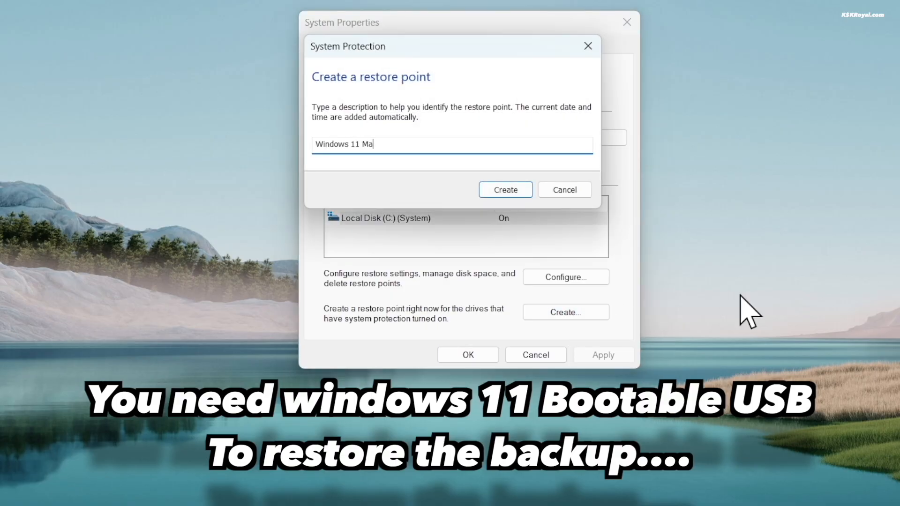
text(in Backu)
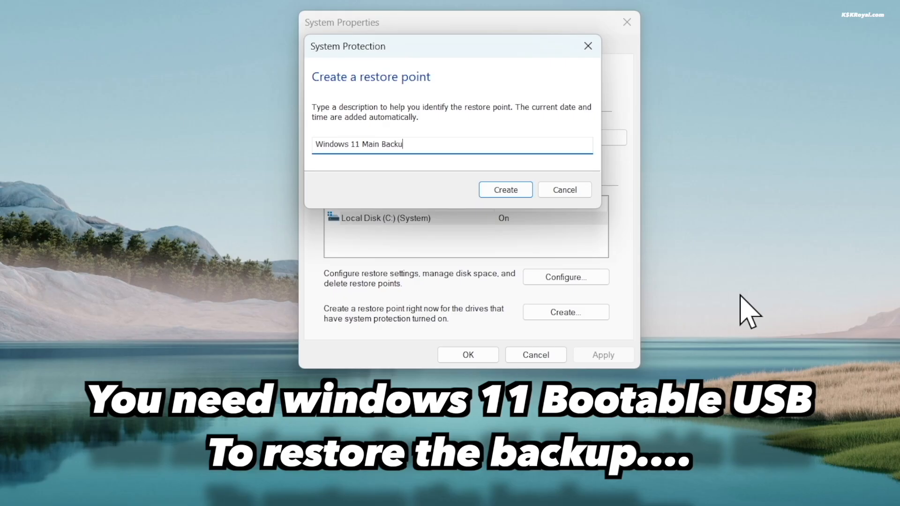
click(505, 190)
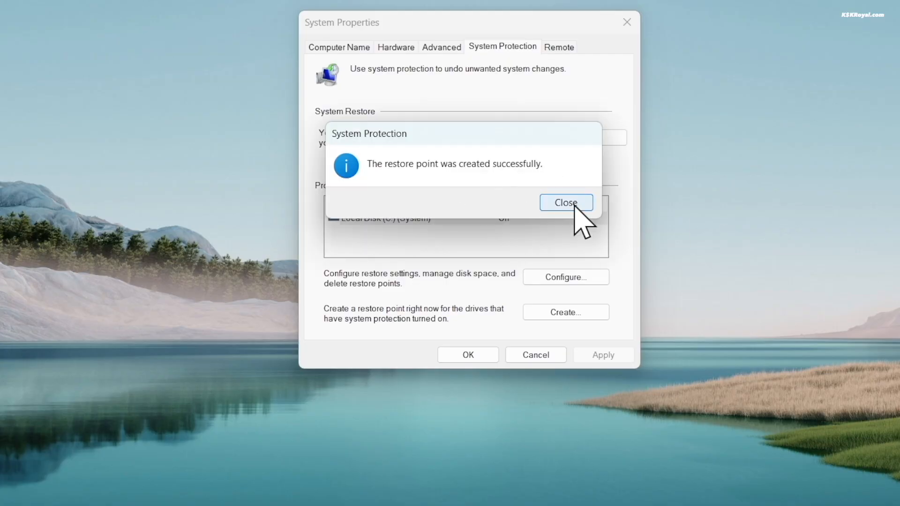
click(566, 203)
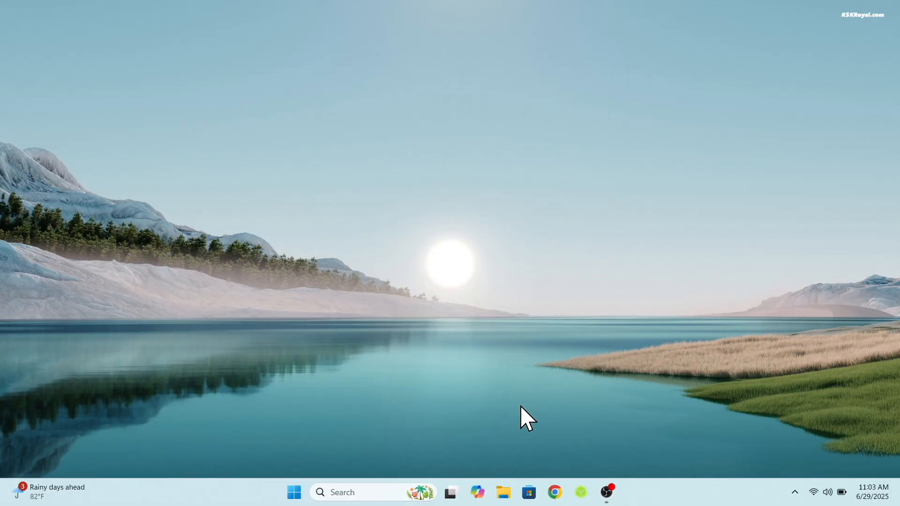
- Check with manage-bde -status that C: is fully decrypted with BitLocker protection off
click(503, 492)
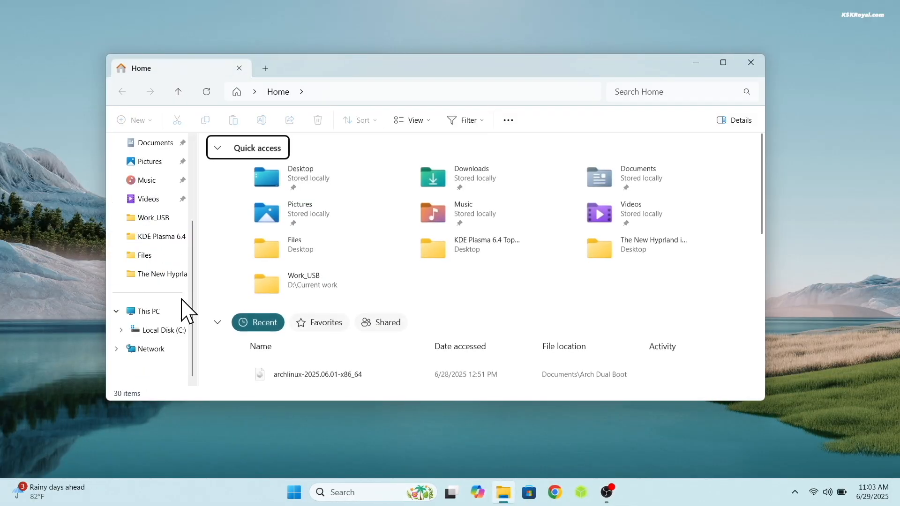
click(148, 311)
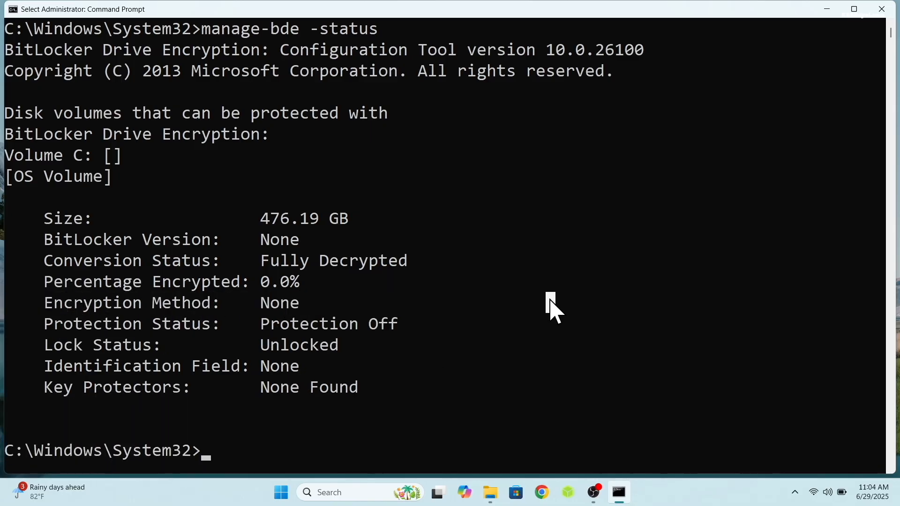
text(winver)
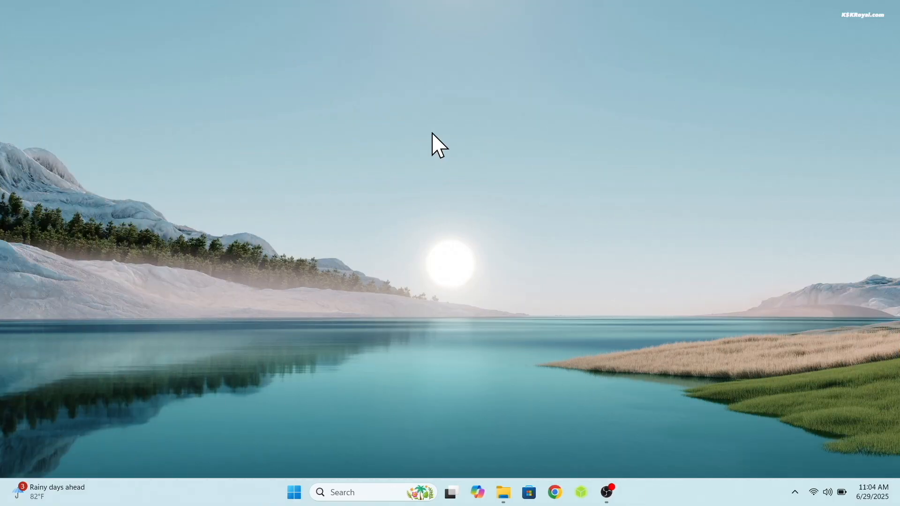
- Launch Disk Management via diskmgmt from a desktop PowerShell terminal and maximize it
right_click(435, 142)
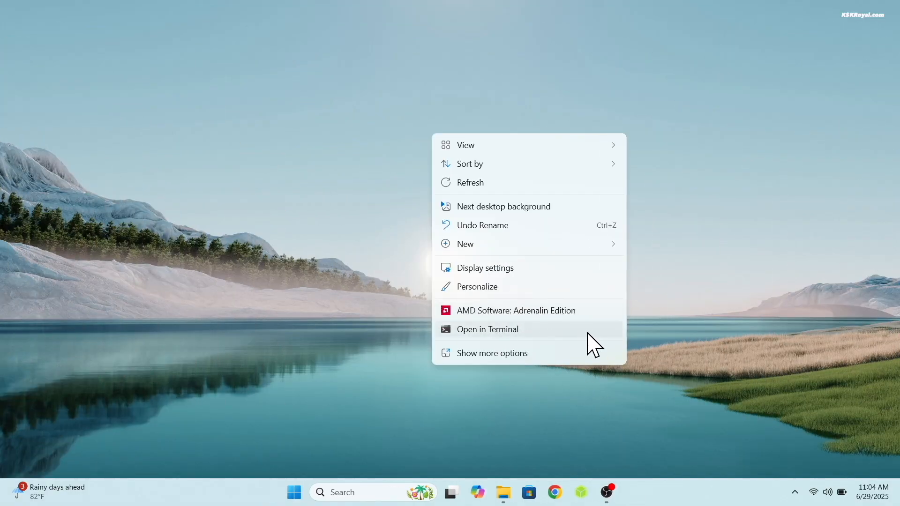
click(487, 329)
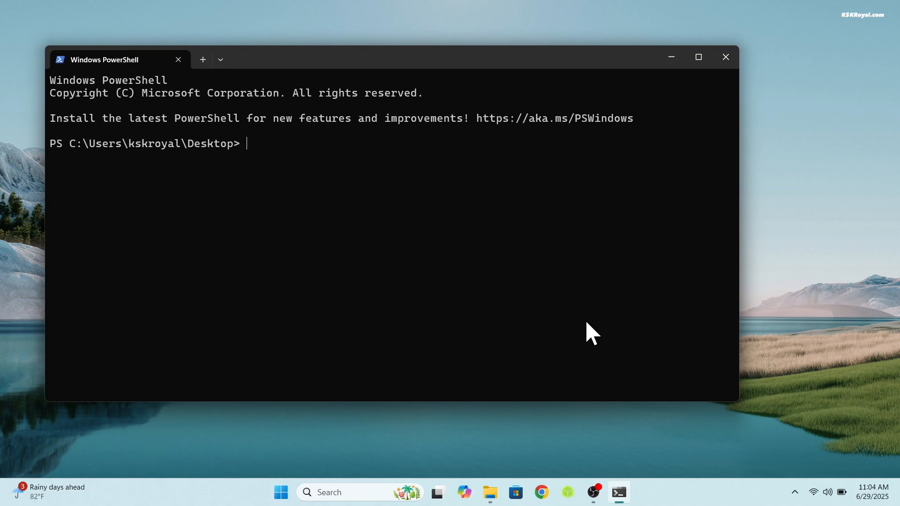
text(diskmgmt)
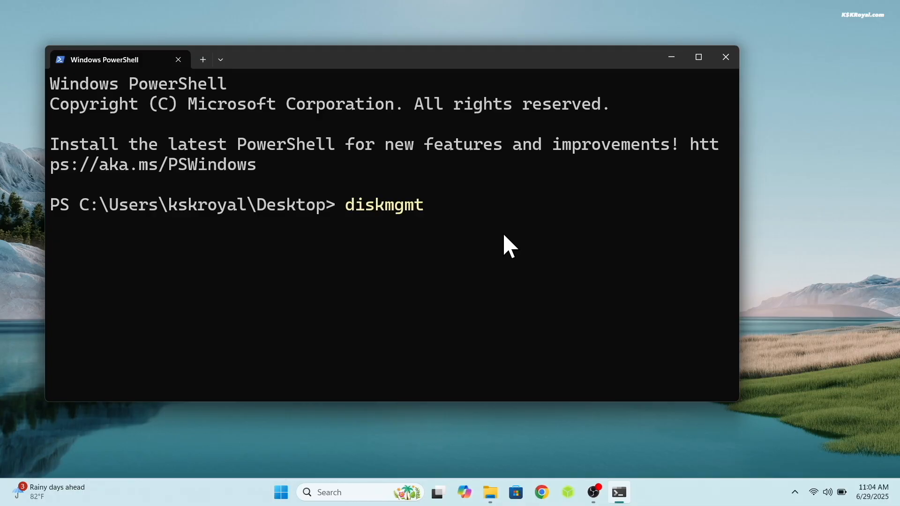
key(Enter)
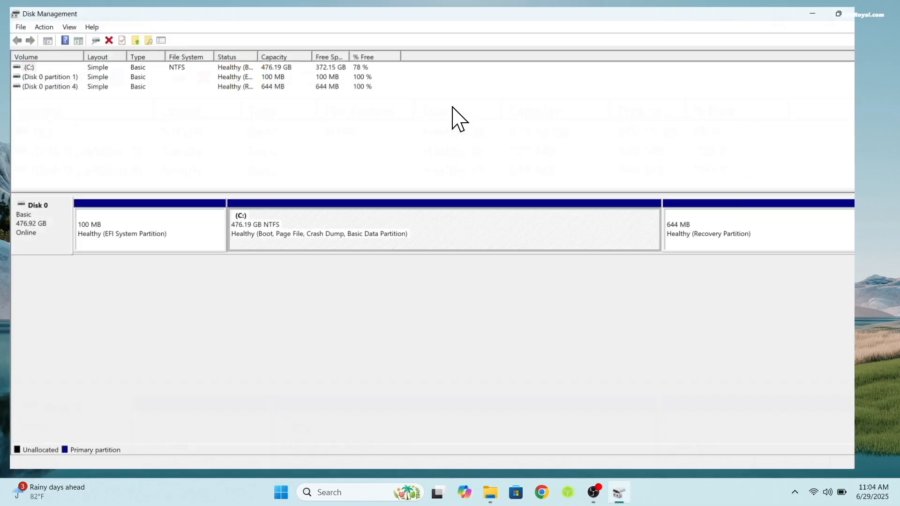
click(840, 13)
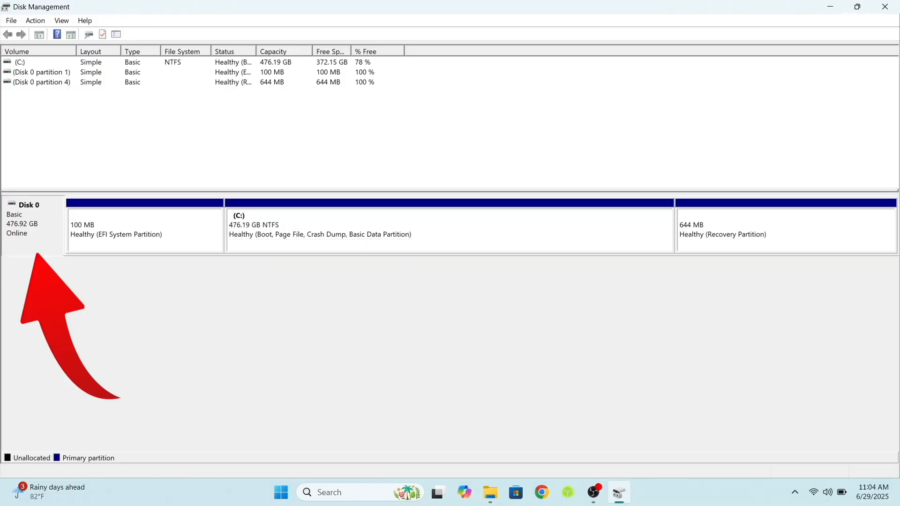
mouse_move(51, 237)
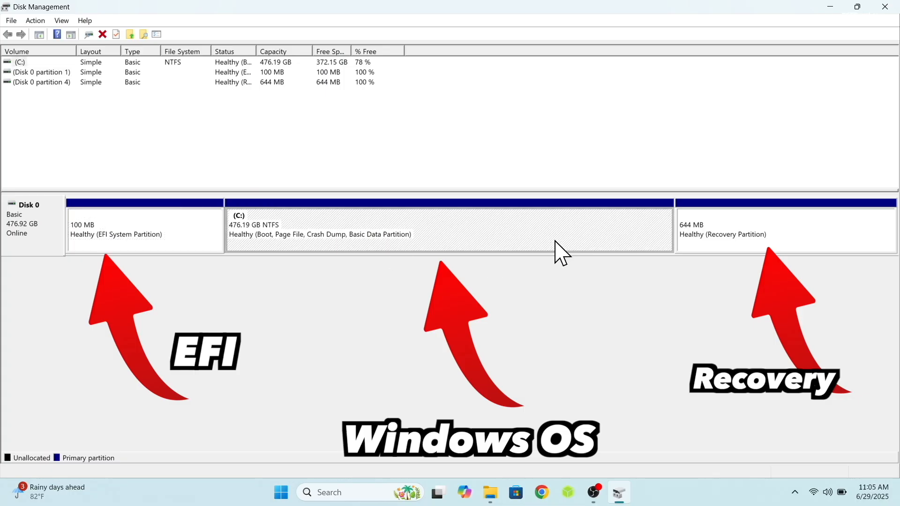
mouse_move(548, 264)
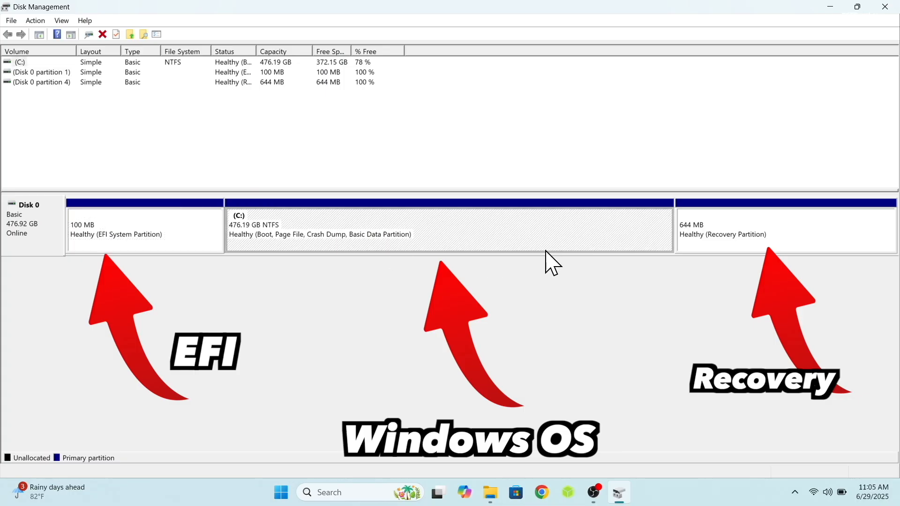
mouse_move(532, 250)
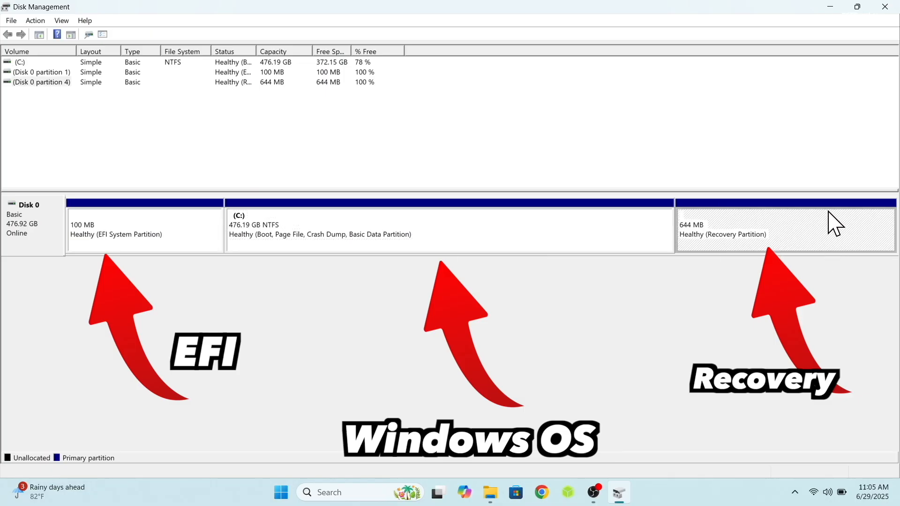
mouse_move(836, 241)
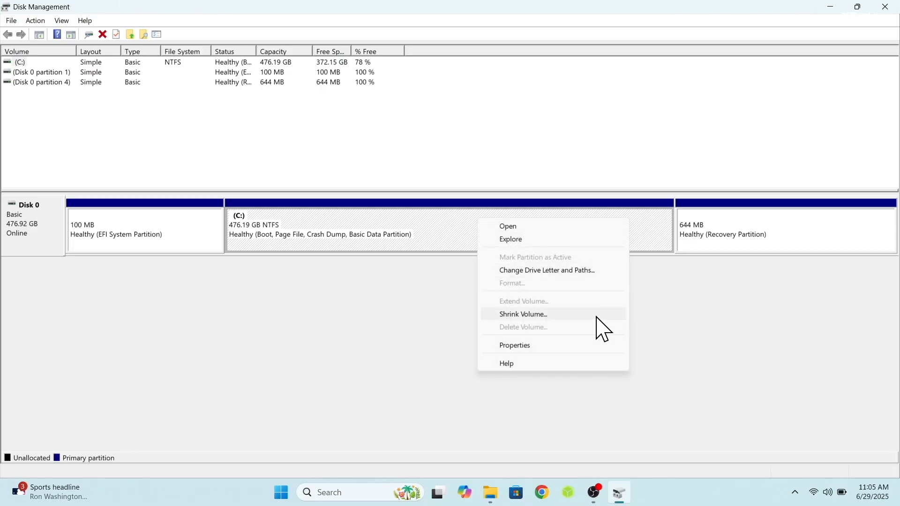
- Shrink C: by 204800 MB, leaving 200 GB unallocated on Disk 0
click(523, 314)
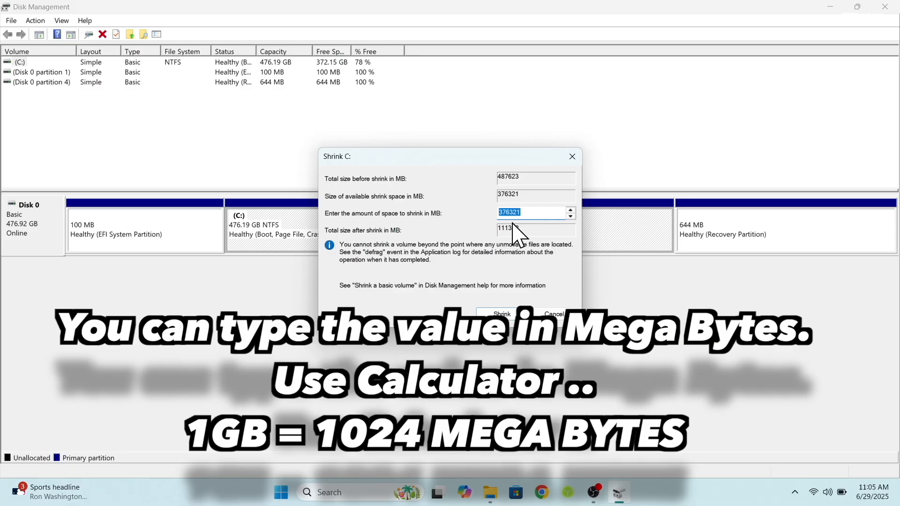
click(633, 491)
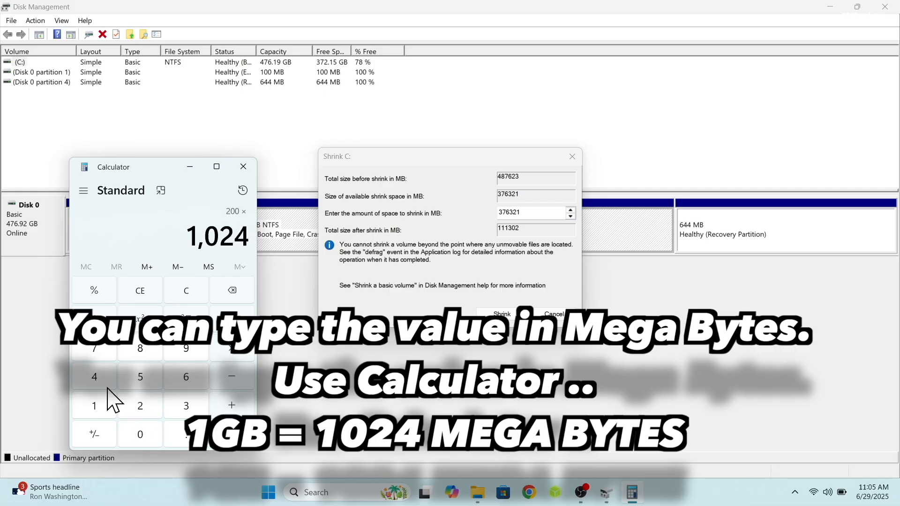
click(231, 434)
text(204800)
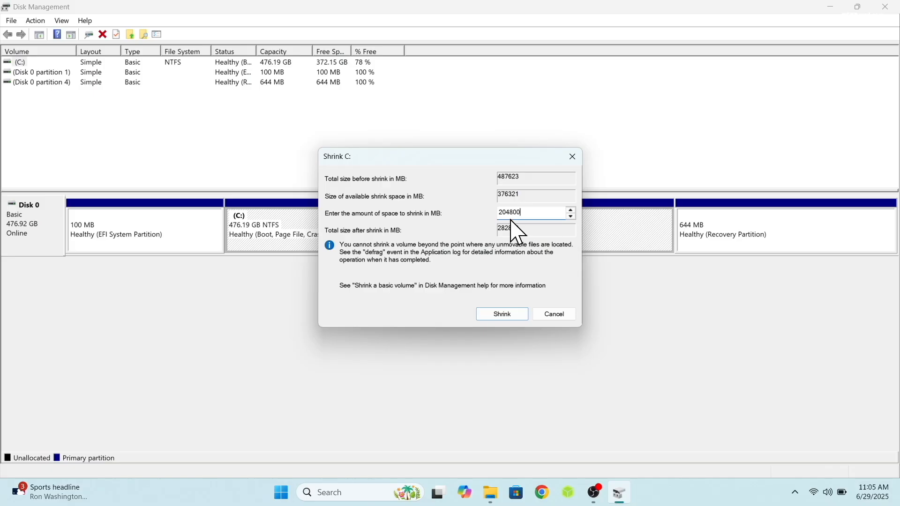
click(501, 314)
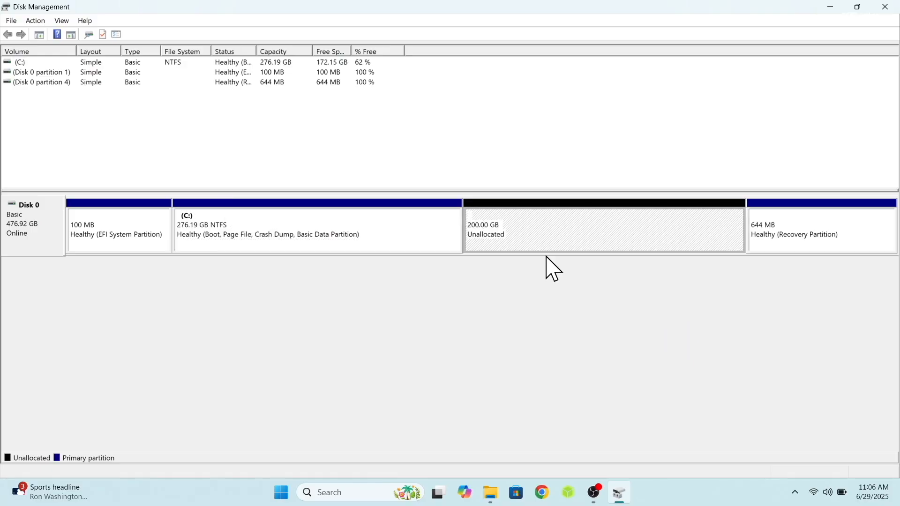
mouse_move(606, 317)
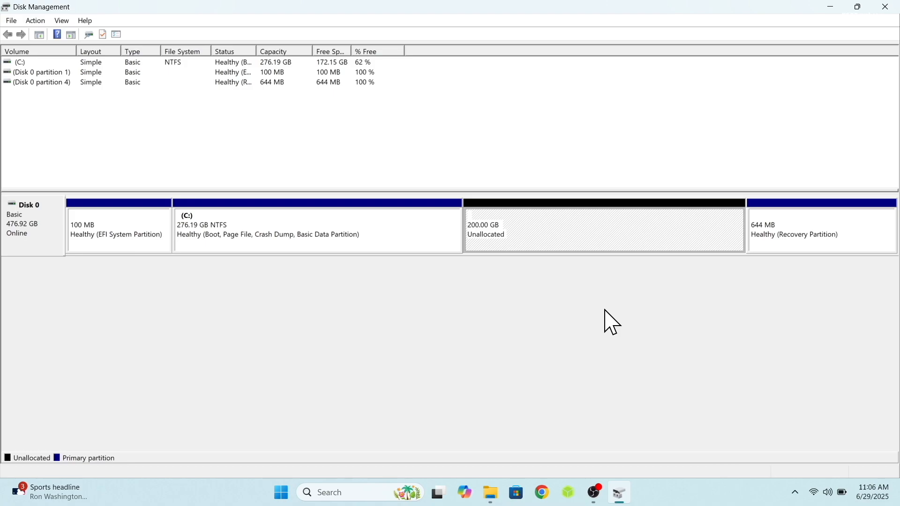
mouse_move(580, 179)
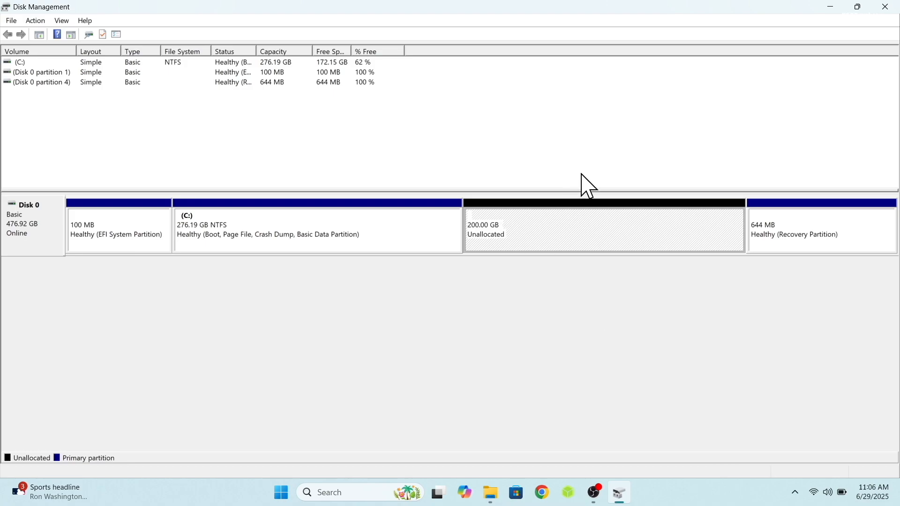
- Go to cachyos.org in Chrome and reach its download page
click(884, 6)
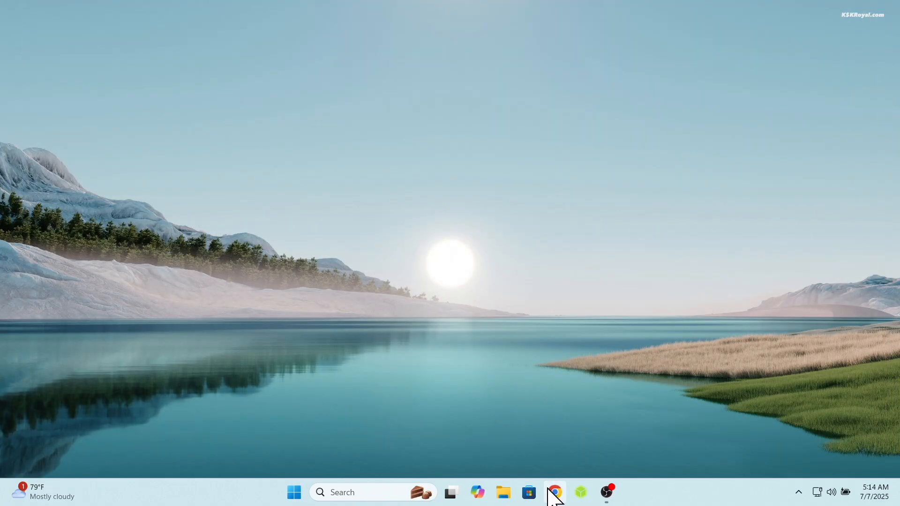
click(558, 492)
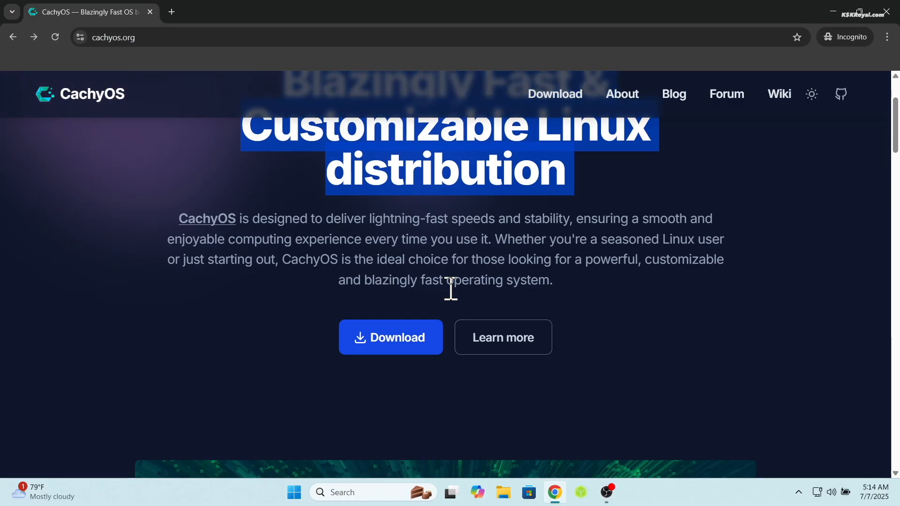
scroll(down, 3)
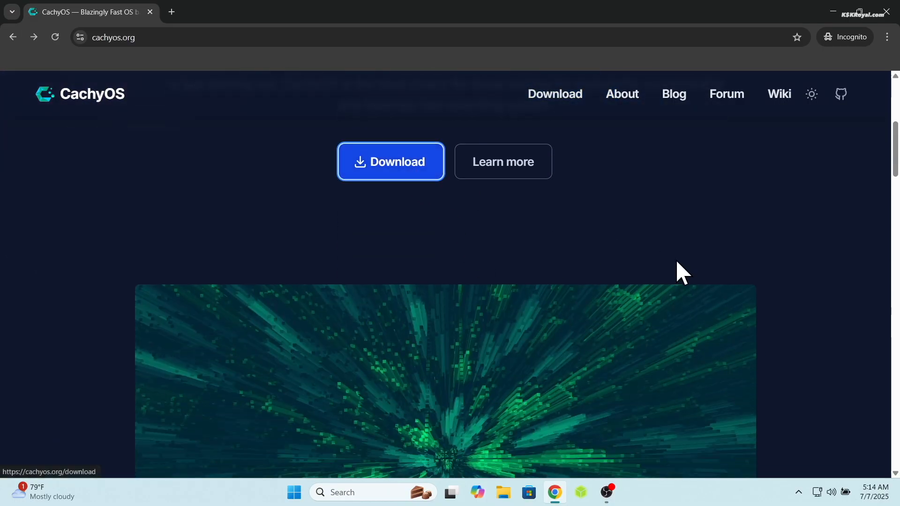
click(390, 161)
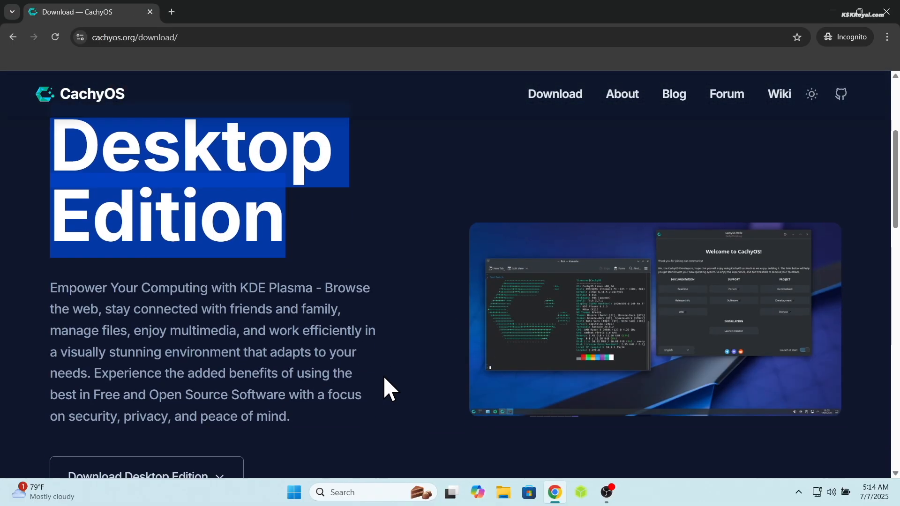
- Scroll down to the Desktop Edition download option
scroll(down, 3)
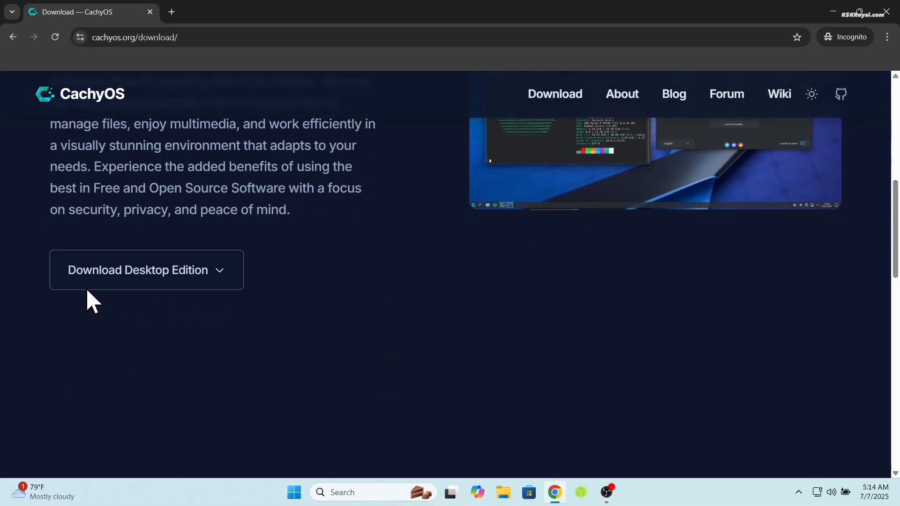
mouse_move(204, 289)
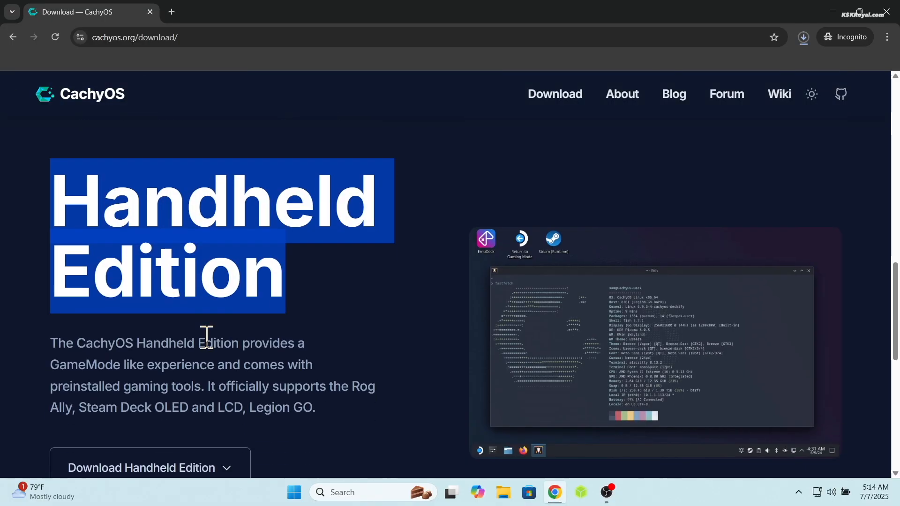
scroll(down, 3)
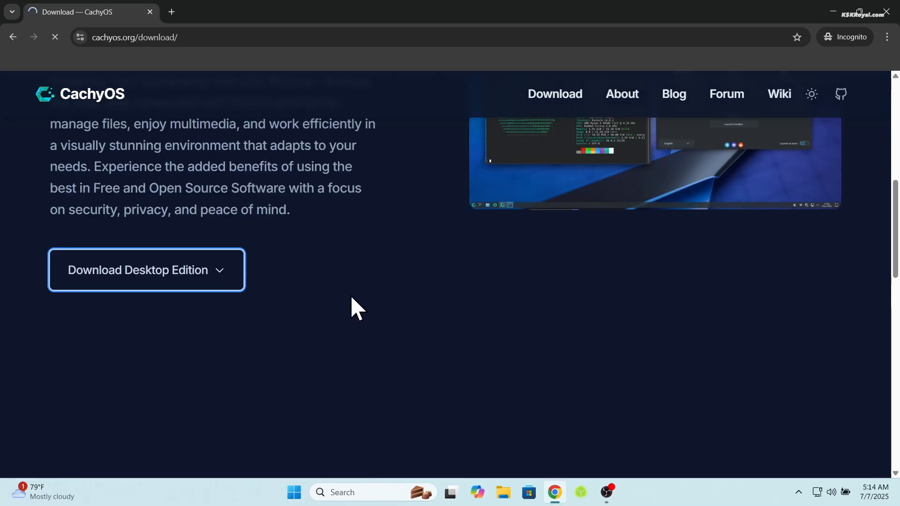
scroll(down, 3)
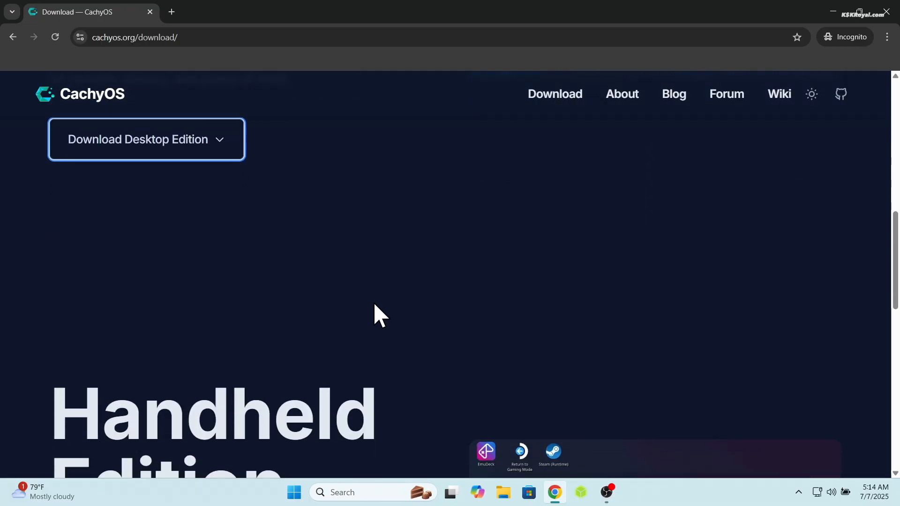
- Download rufus-4.9.exe, the standard 64-bit release, from rufus.ie
click(146, 139)
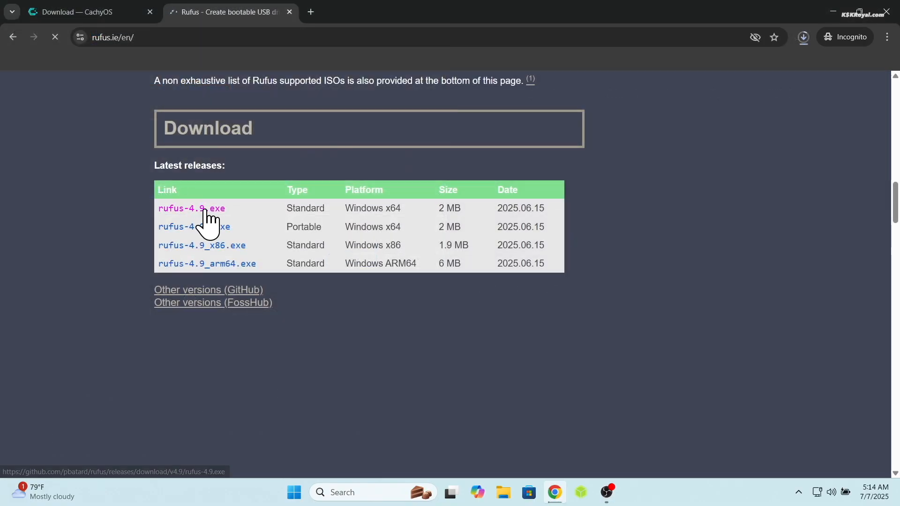
click(191, 208)
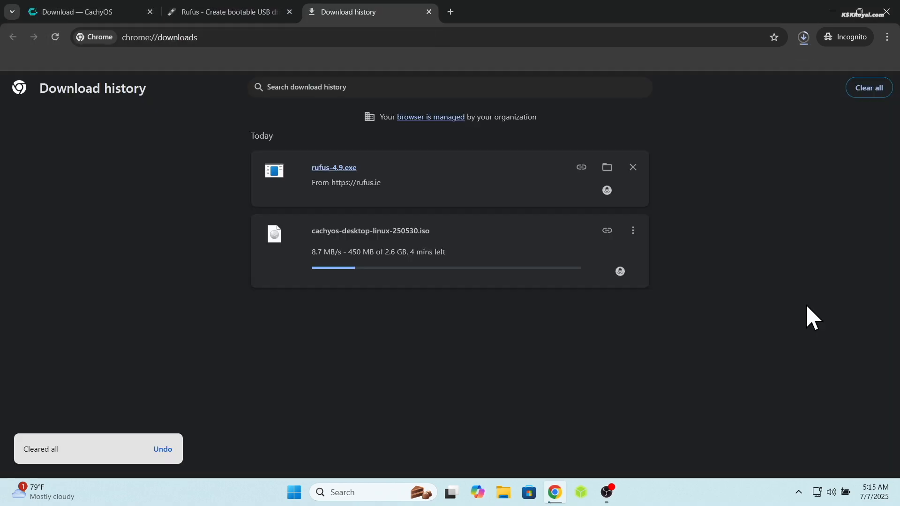
mouse_move(163, 448)
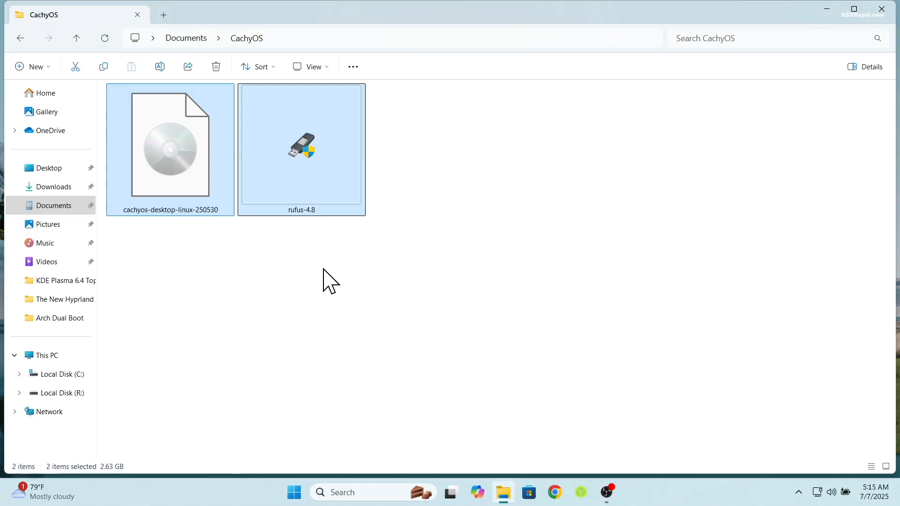
mouse_move(369, 371)
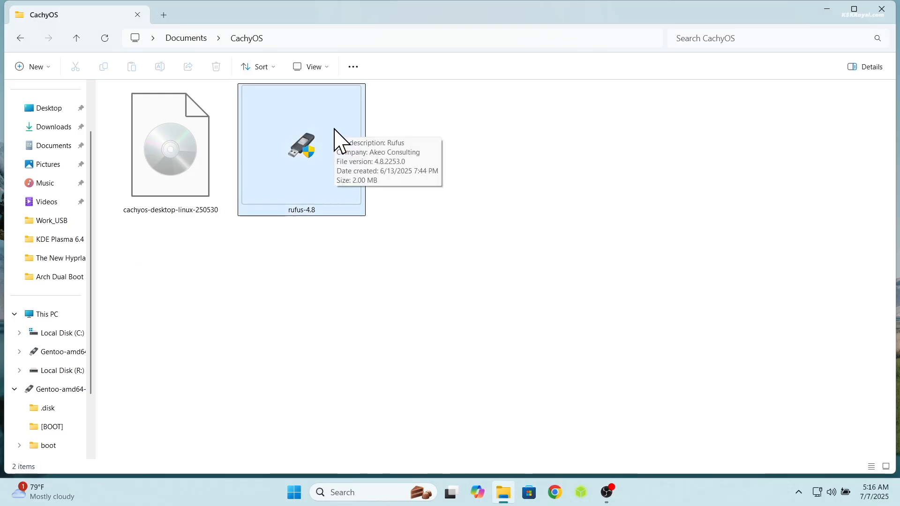
- Launch rufus-4.8 from the Documents/CachyOS folder
double_click(302, 146)
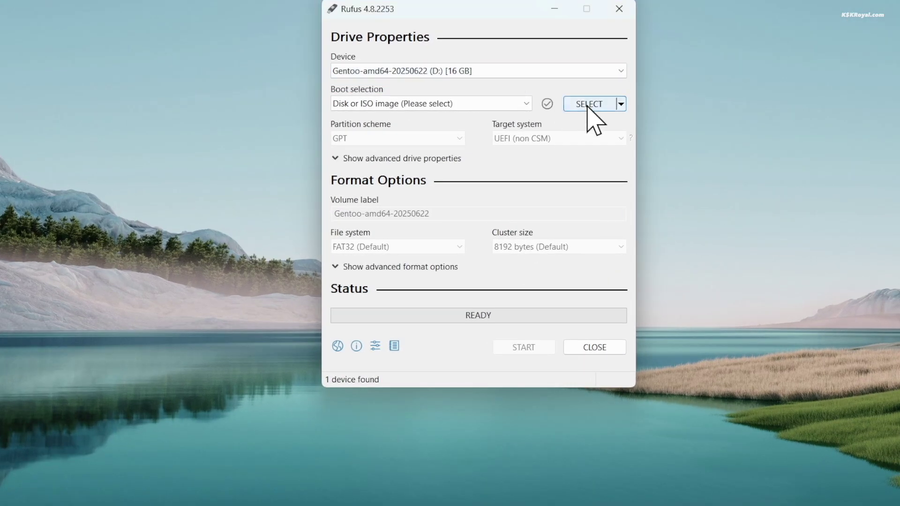
- Select the CachyOS desktop ISO in Rufus with GPT partition scheme for UEFI
click(591, 103)
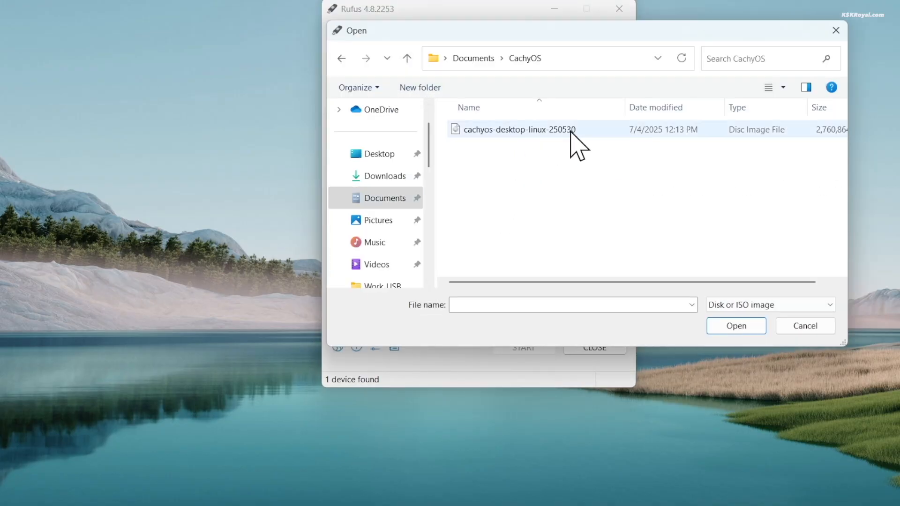
click(736, 326)
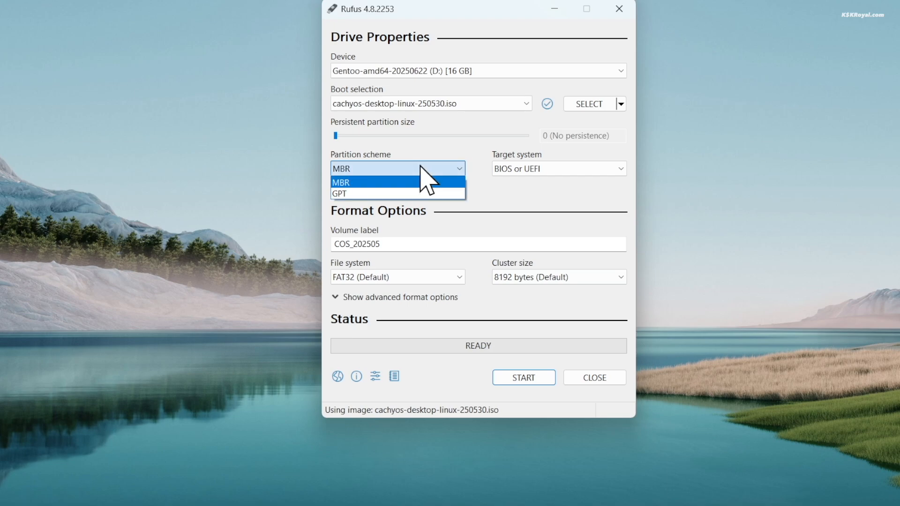
click(338, 193)
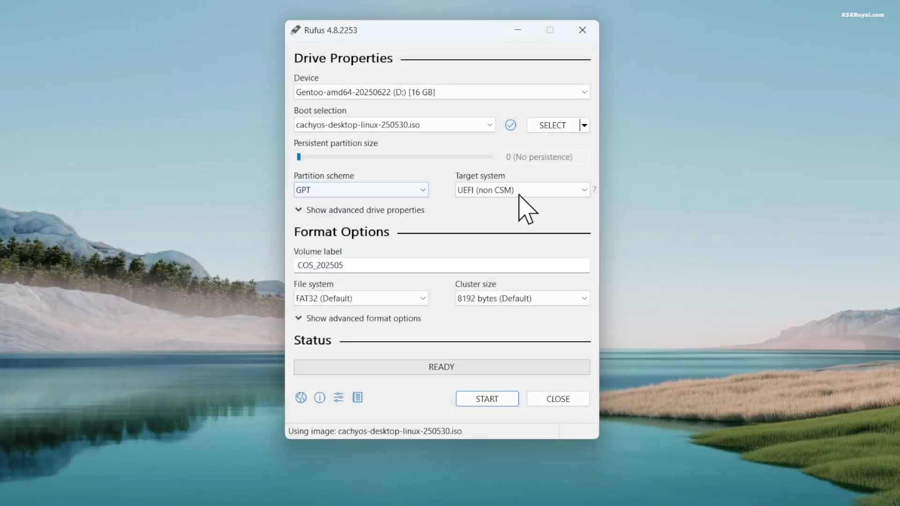
mouse_move(510, 398)
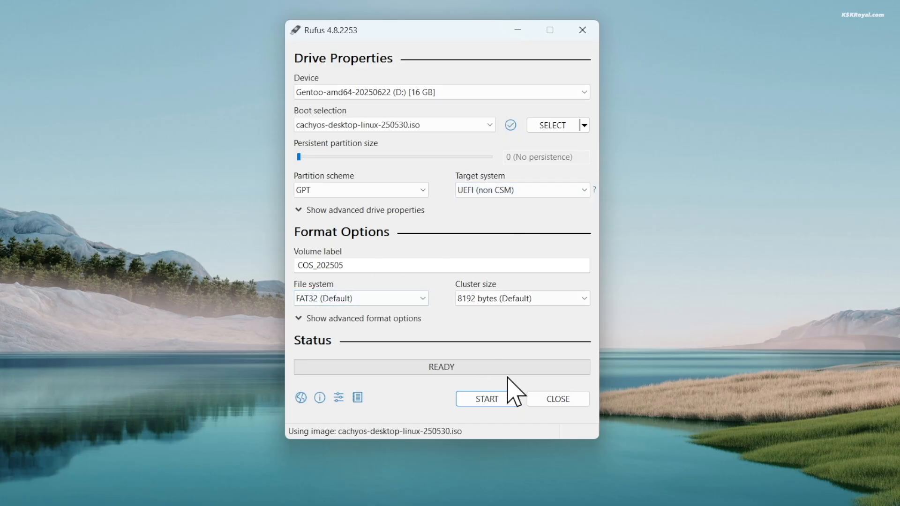
- Write the image to the 16 GB USB in ISO mode, accepting the data-erase warning
click(485, 399)
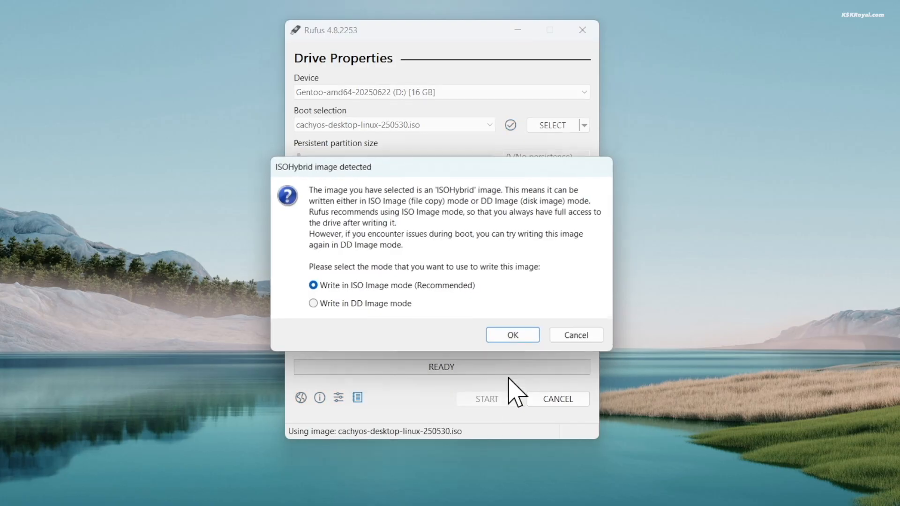
click(512, 335)
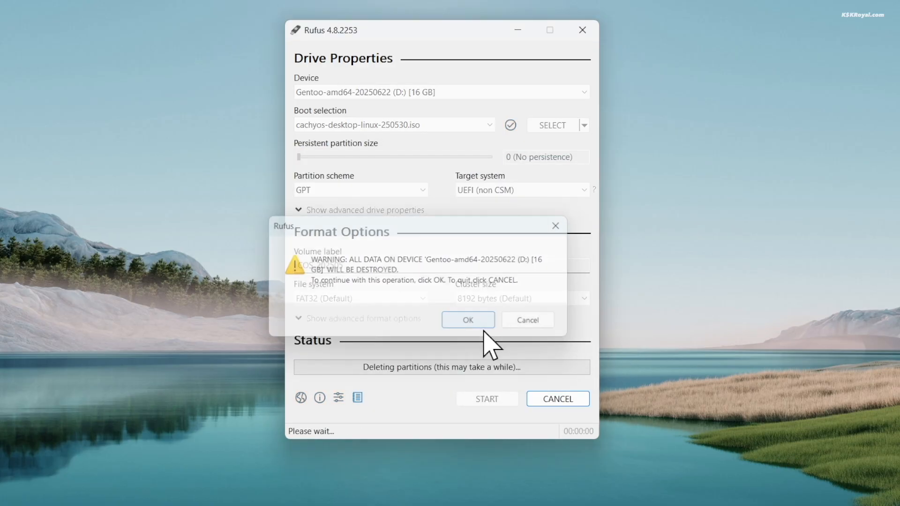
click(468, 319)
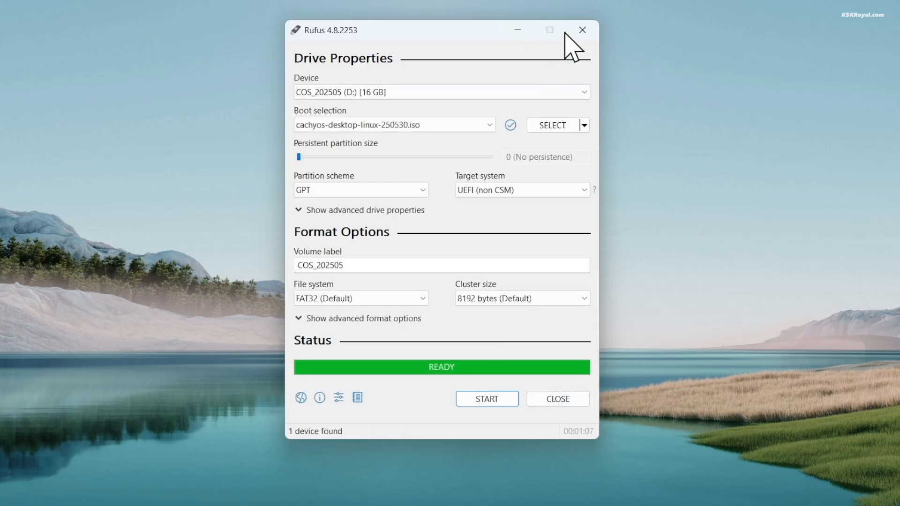
- Close Rufus, enter HP BIOS with F10 and set USB Boot to Enabled
click(581, 29)
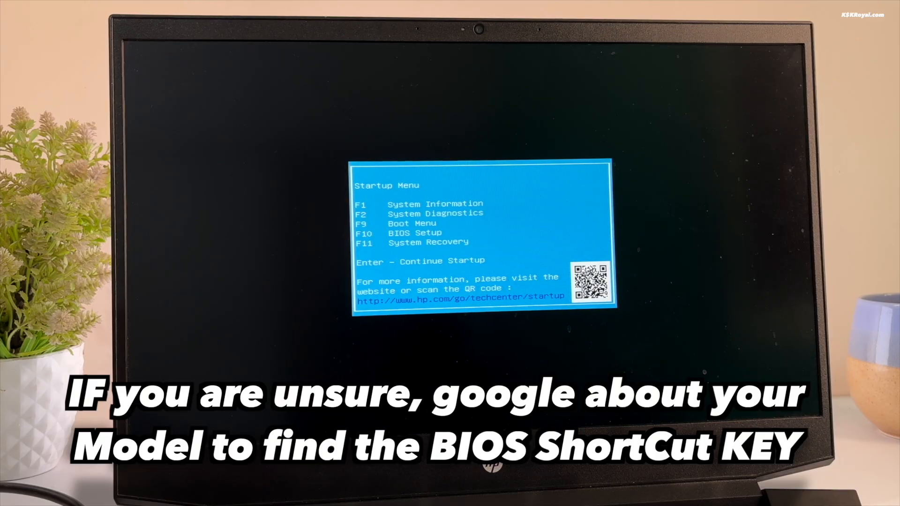
key(F10)
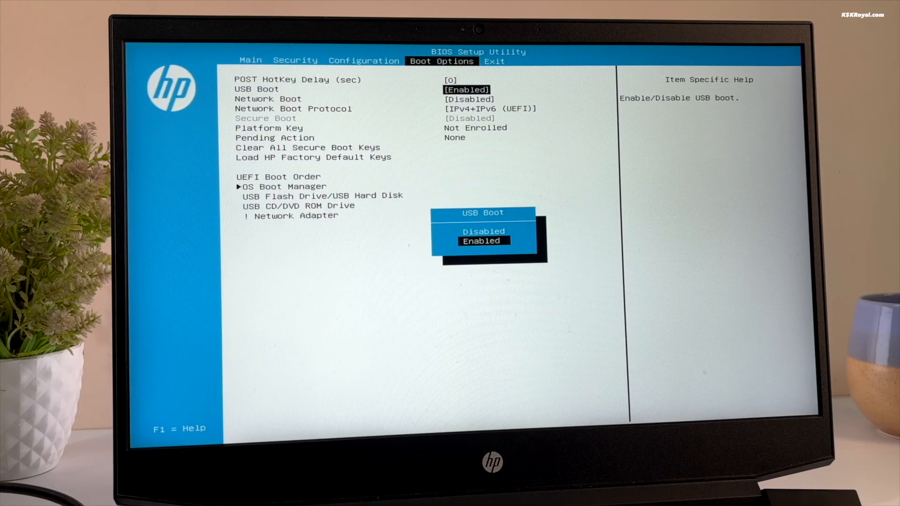
key(Enter)
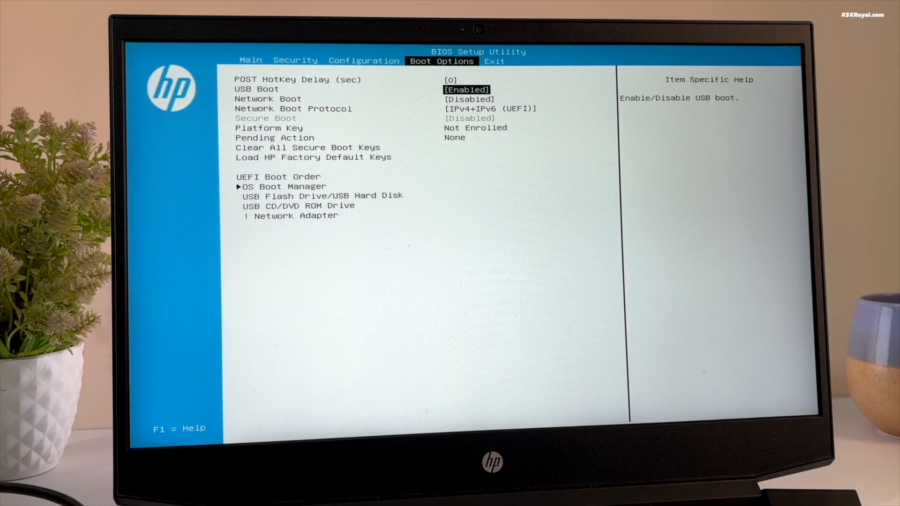
key(Down)
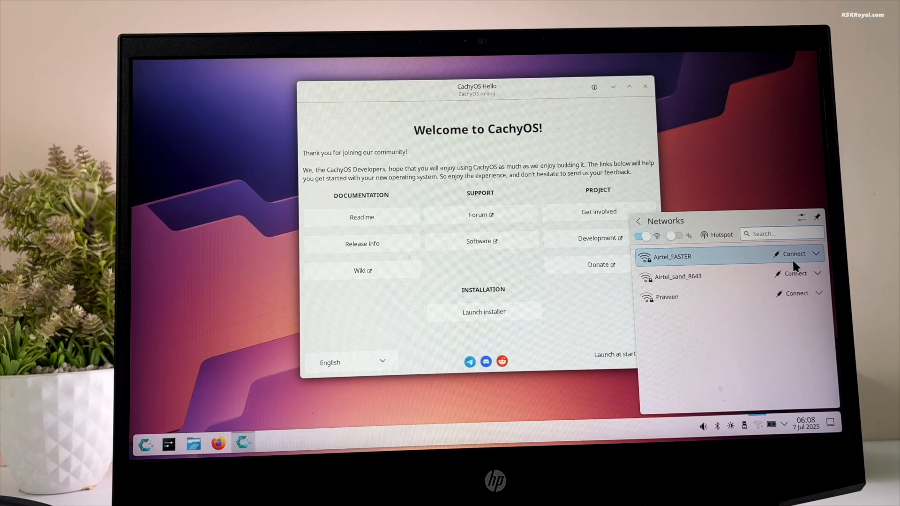
- Join the Airtel_FASTER Wi-Fi, launch the installer and choose Grub as bootloader
click(793, 253)
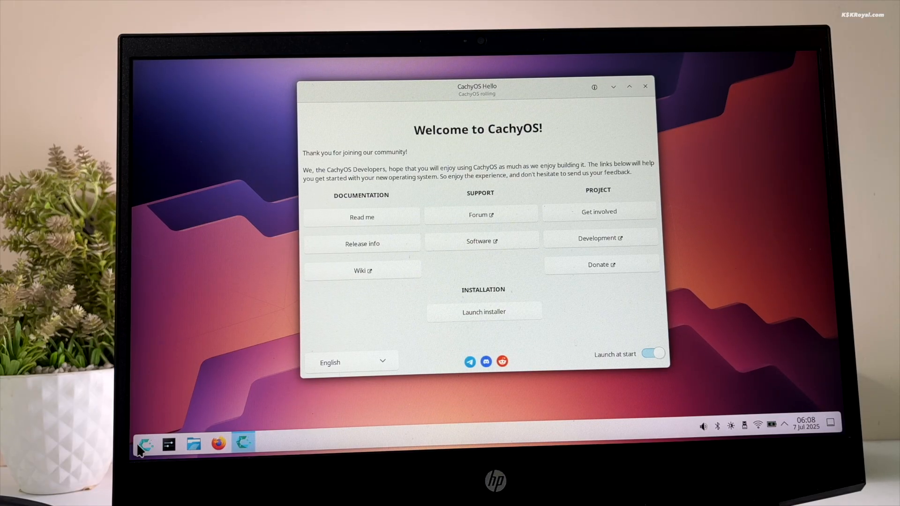
click(144, 446)
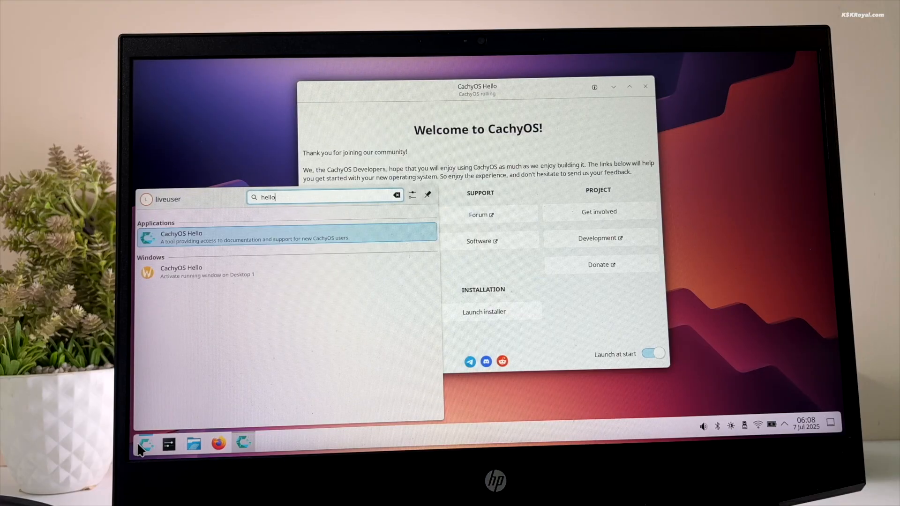
mouse_move(286, 250)
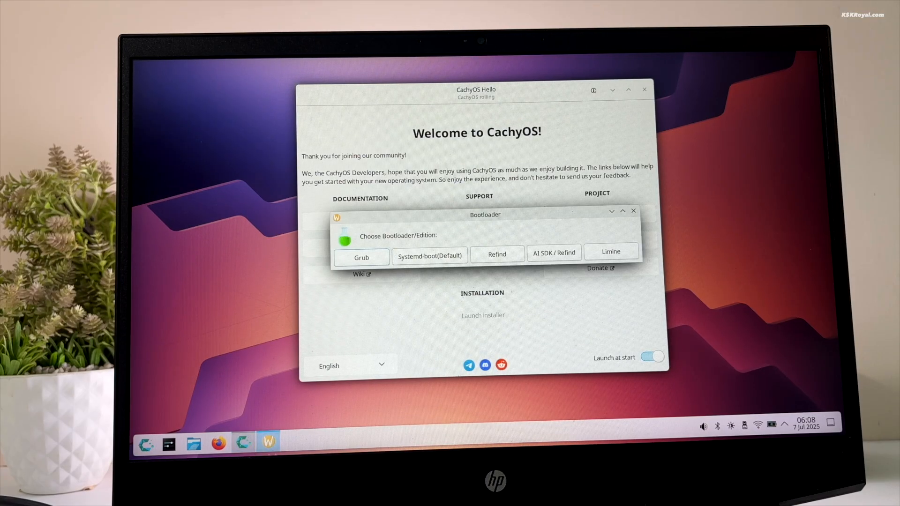
click(644, 89)
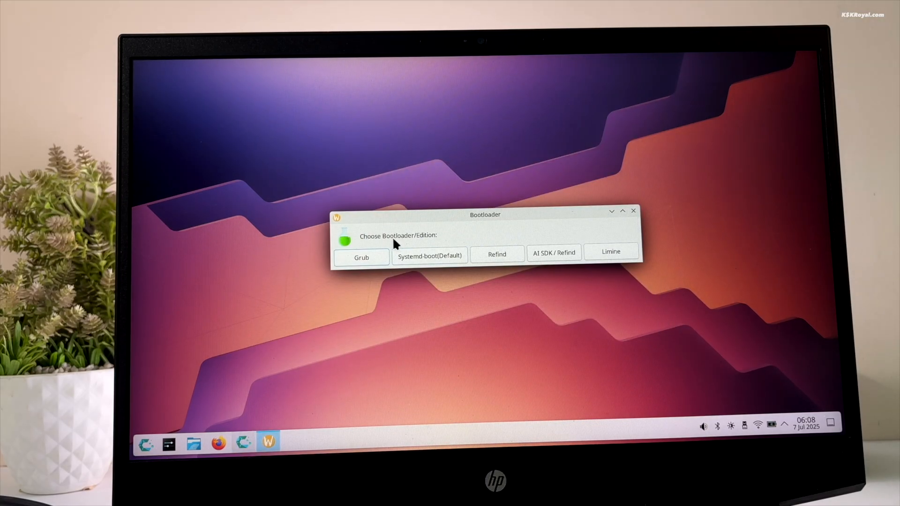
mouse_move(435, 242)
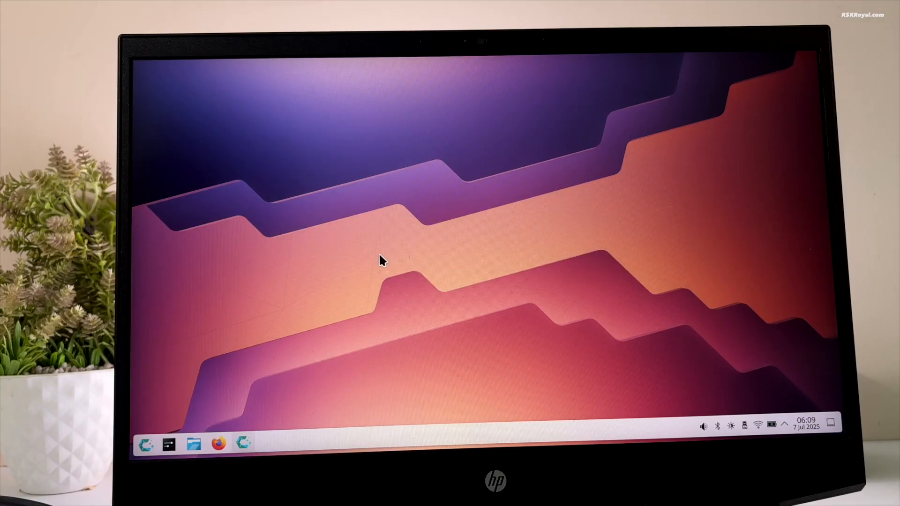
- Keep American English and the America/New York time zone, advancing to the Keyboard step
click(251, 445)
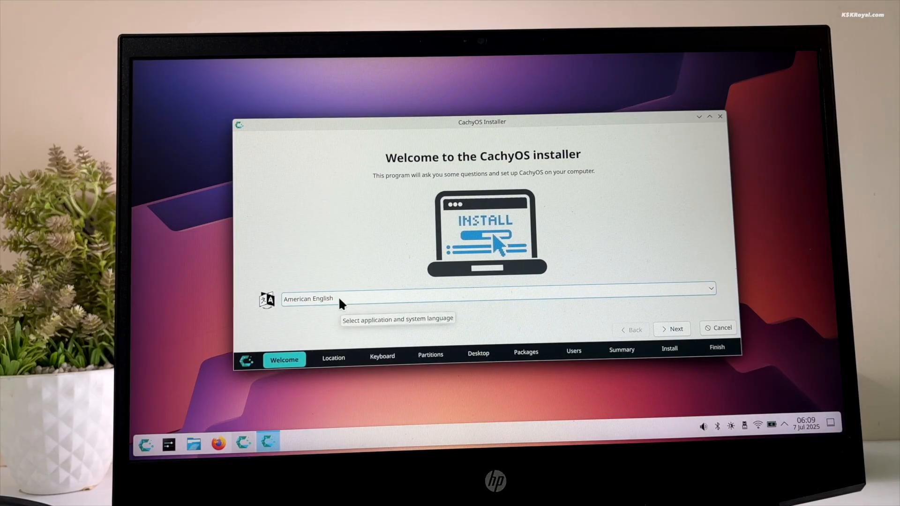
mouse_move(399, 316)
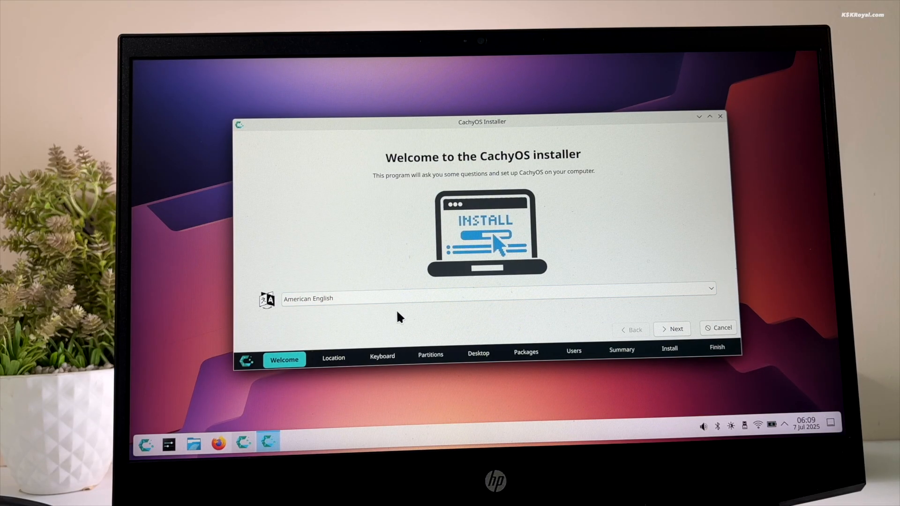
click(672, 329)
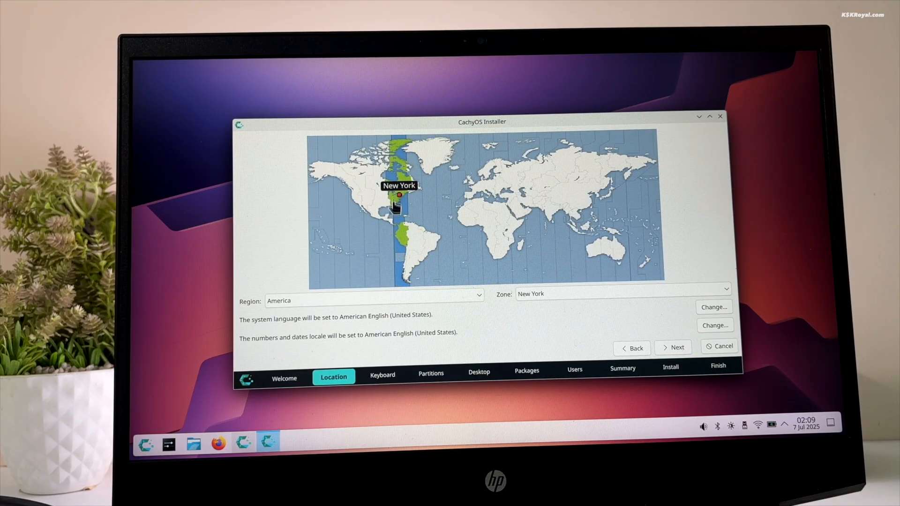
click(673, 346)
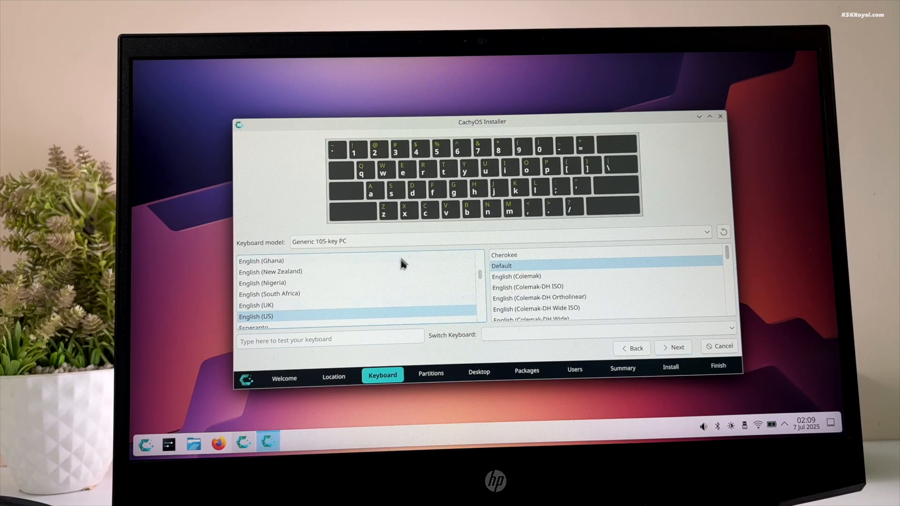
mouse_move(409, 293)
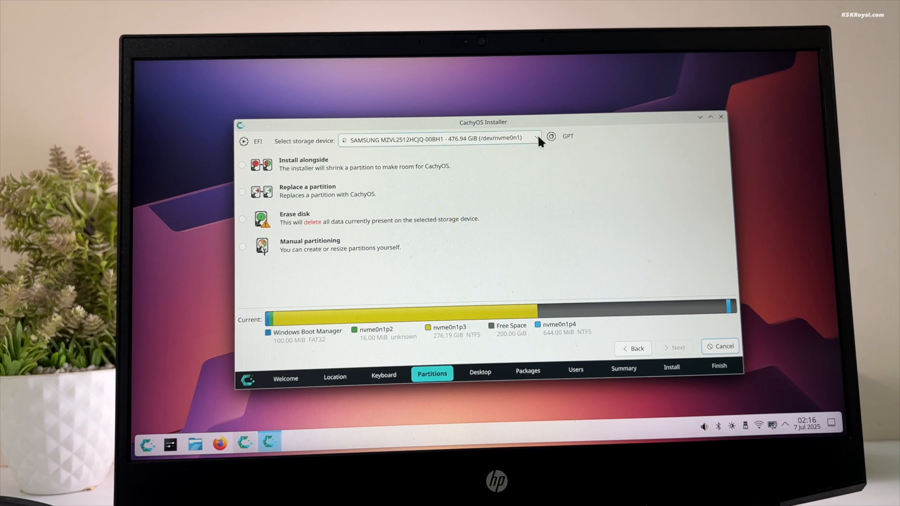
- Target the Samsung NVMe drive with Replace a partition, btrfs, on the 200 GiB free space
click(535, 138)
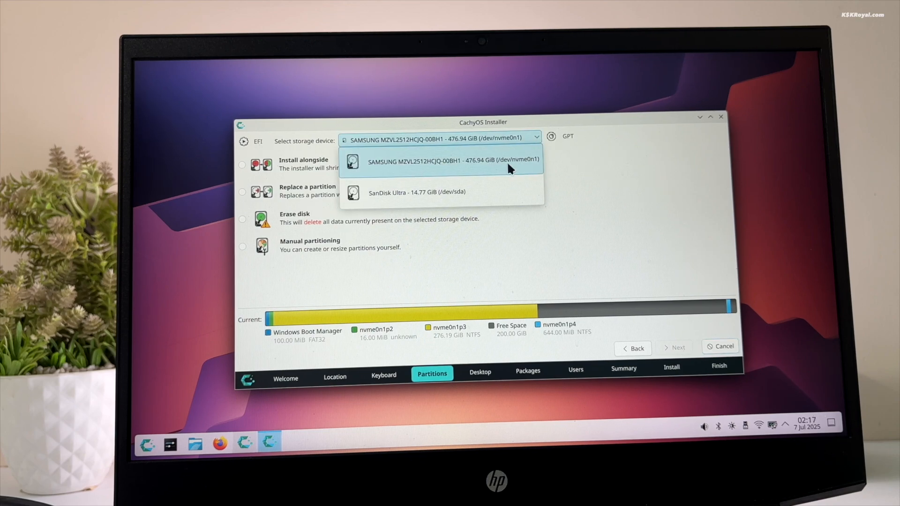
click(453, 159)
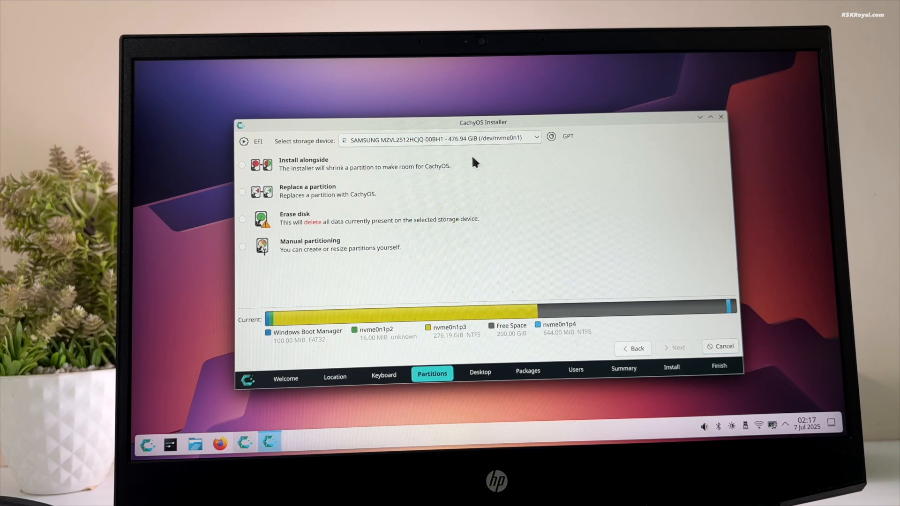
mouse_move(253, 172)
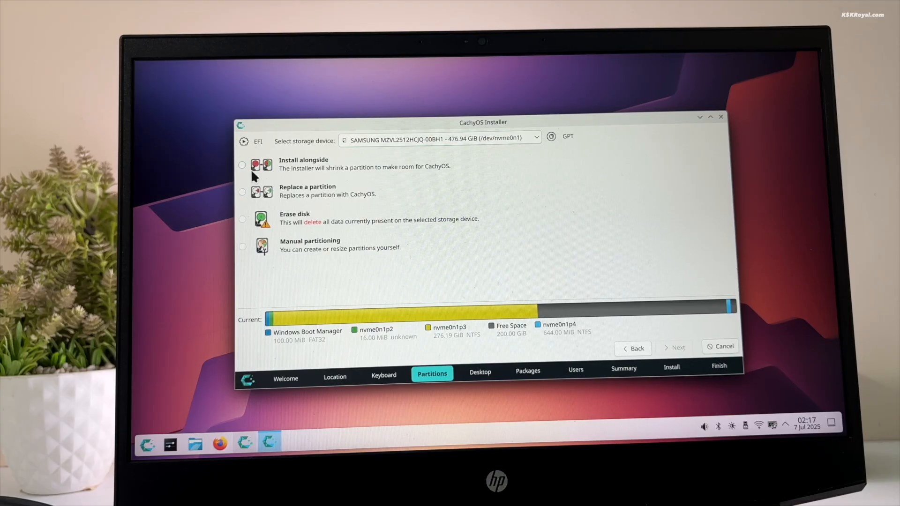
click(242, 192)
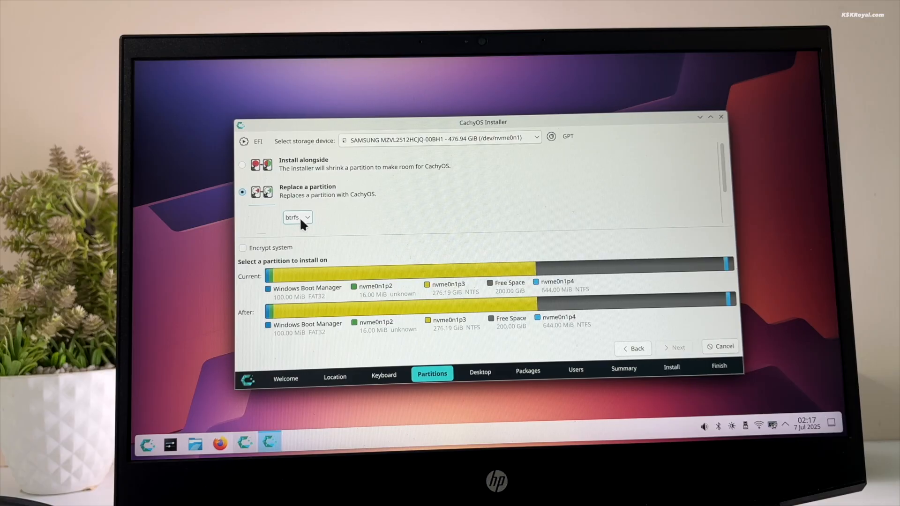
click(298, 217)
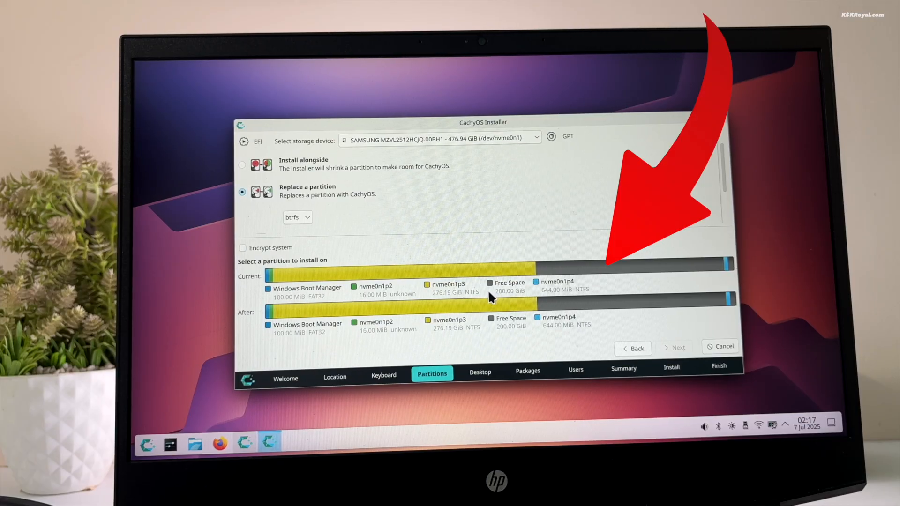
mouse_move(496, 301)
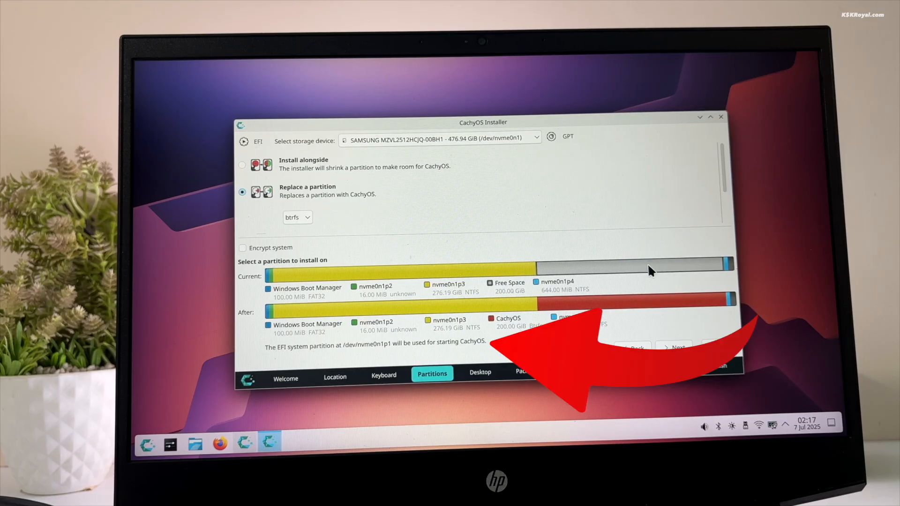
mouse_move(607, 274)
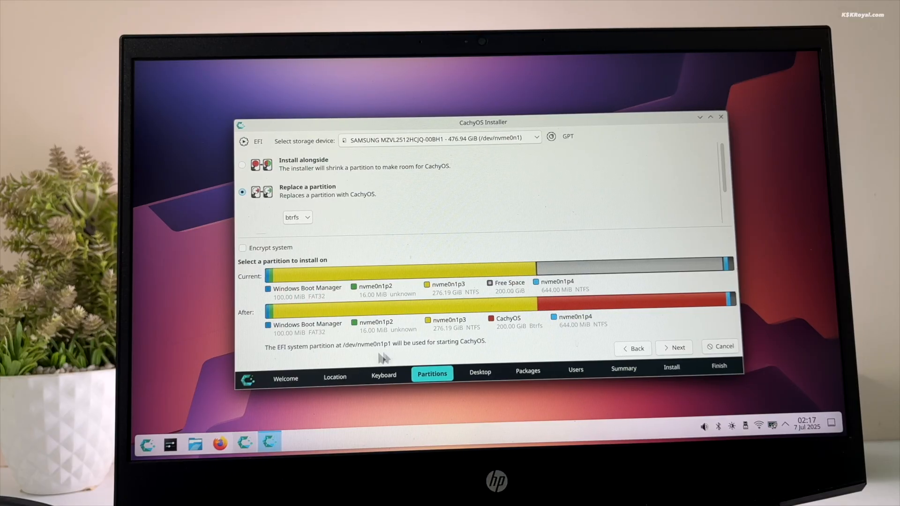
mouse_move(677, 351)
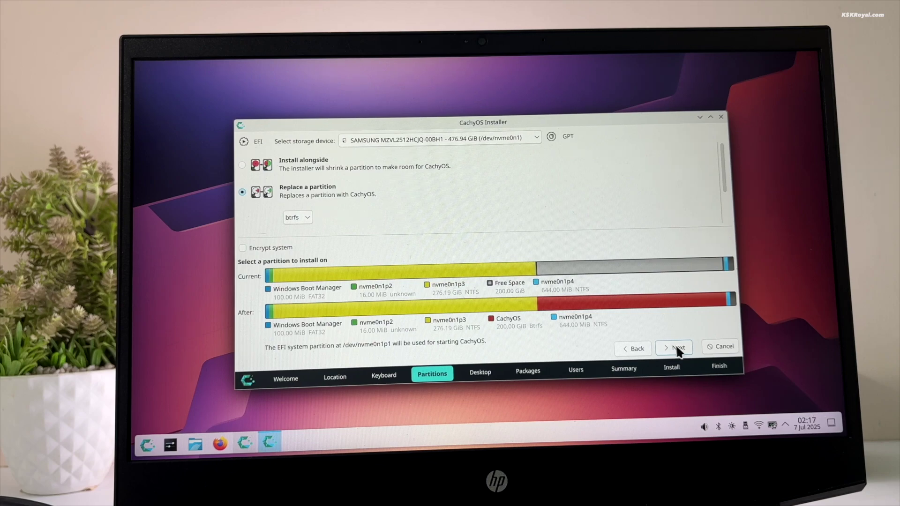
- Preview Xfce4, Cosmic, LXQT and Qtile, then choose Plasma Desktop
click(677, 347)
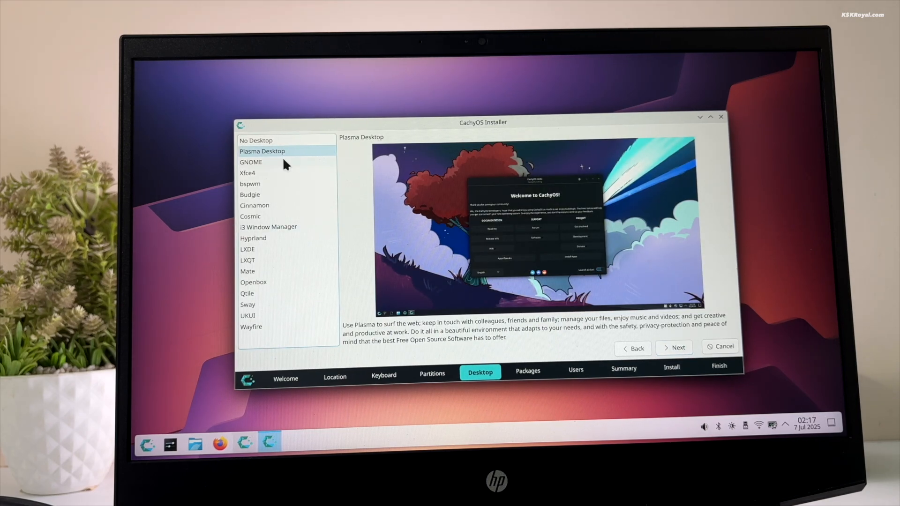
click(248, 173)
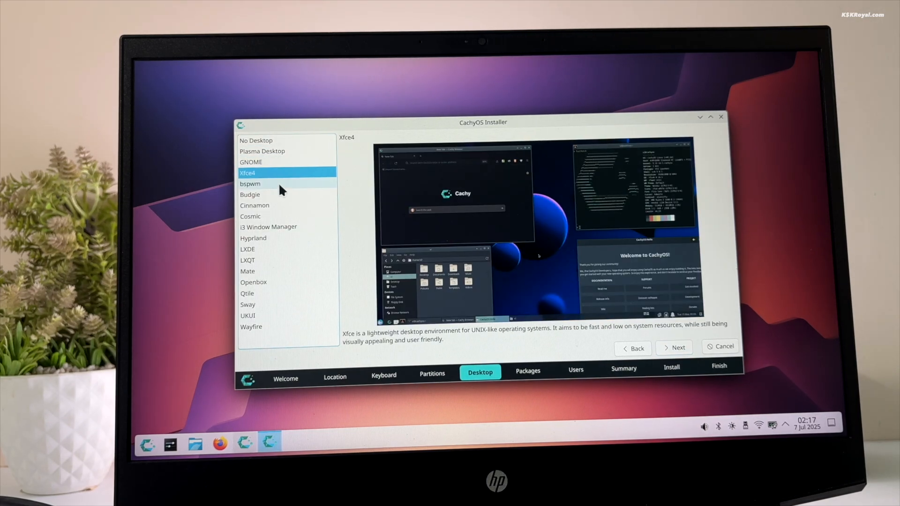
click(250, 215)
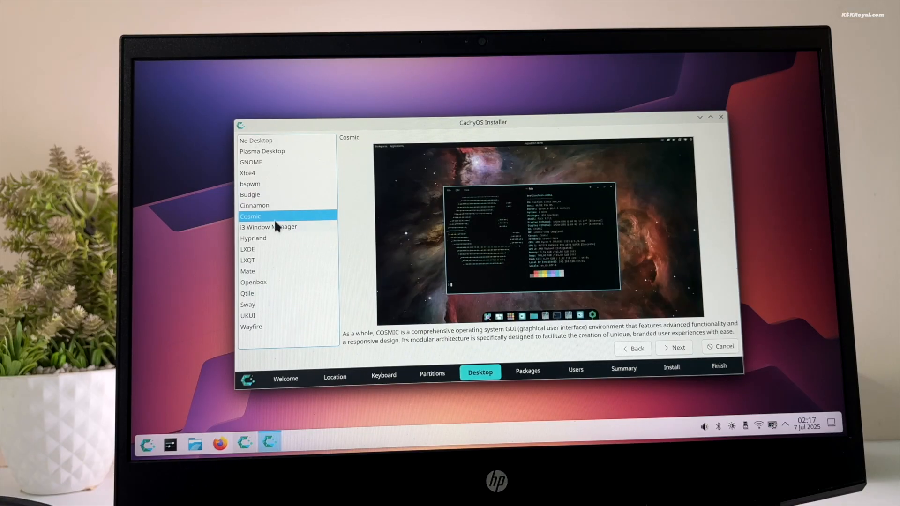
click(257, 261)
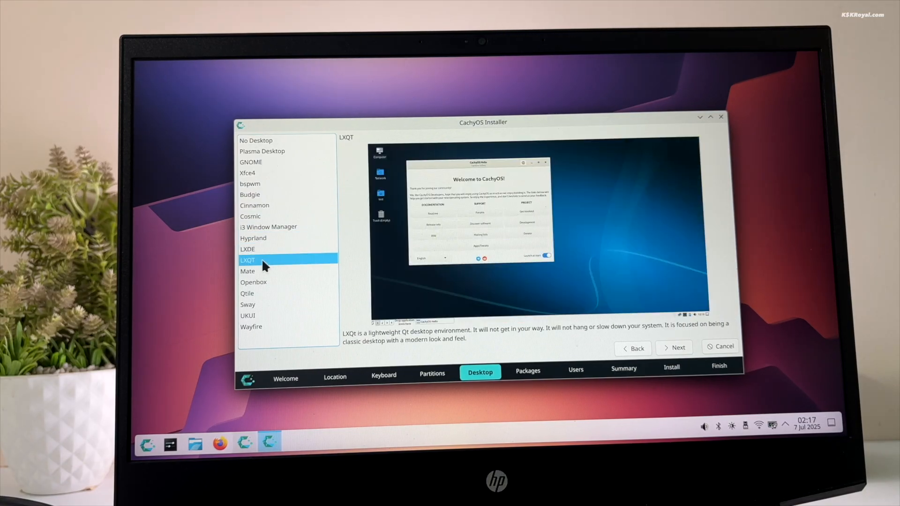
click(247, 294)
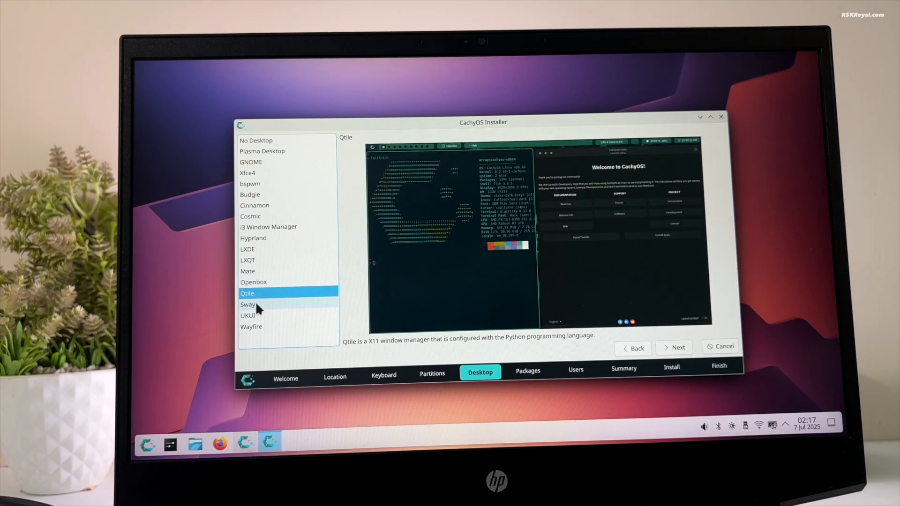
click(262, 151)
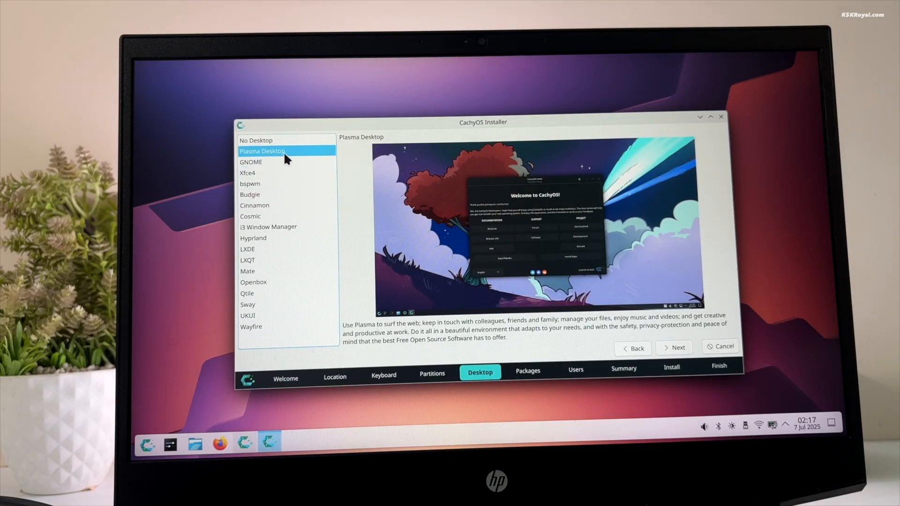
- Add the Support for HP Printer/Scanner package and continue to the Summary
click(672, 347)
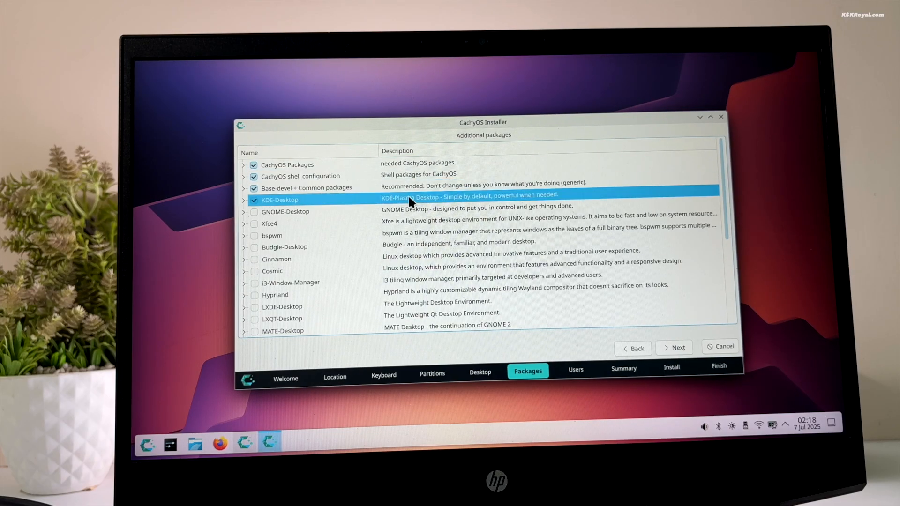
scroll(down, 3)
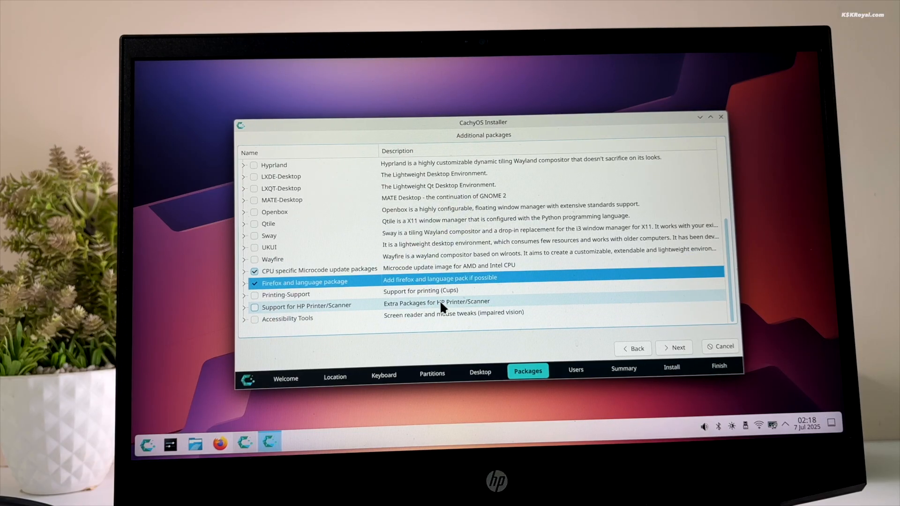
click(254, 306)
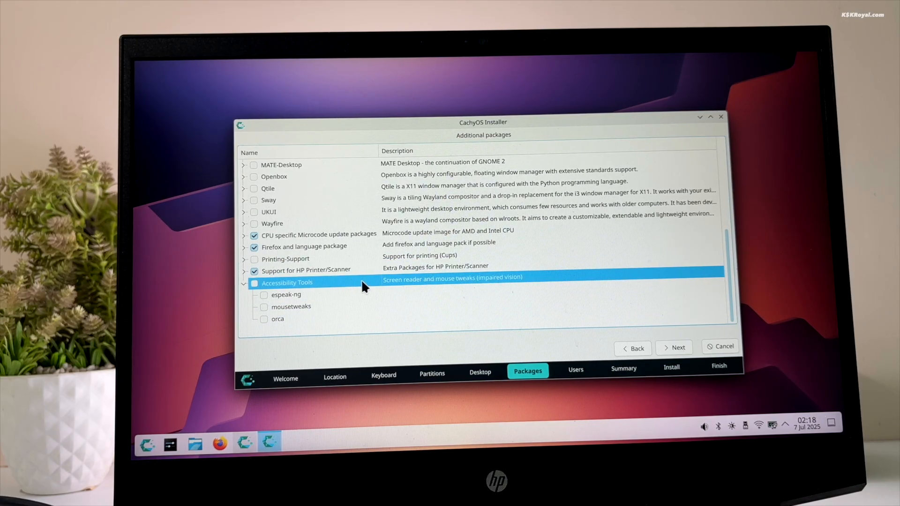
click(674, 346)
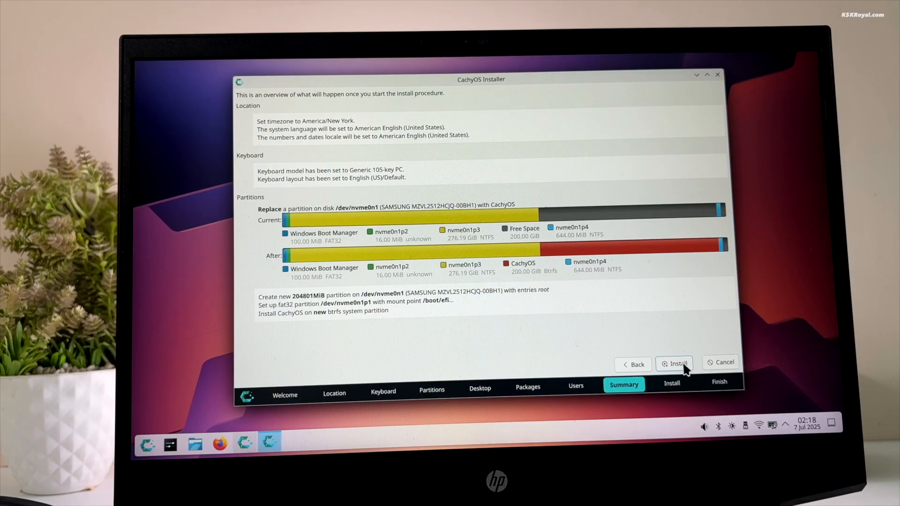
- Install CachyOS, restart into the new Plasma desktop and launch Konsole
click(678, 364)
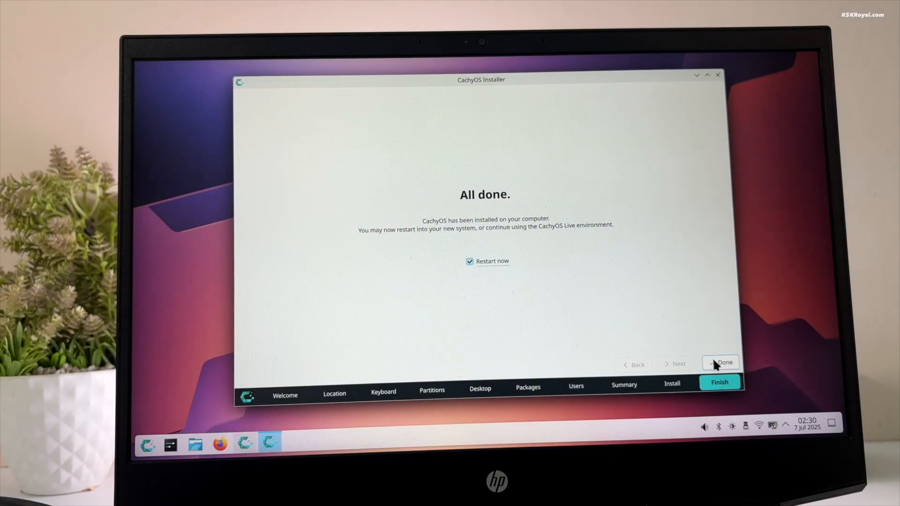
click(724, 362)
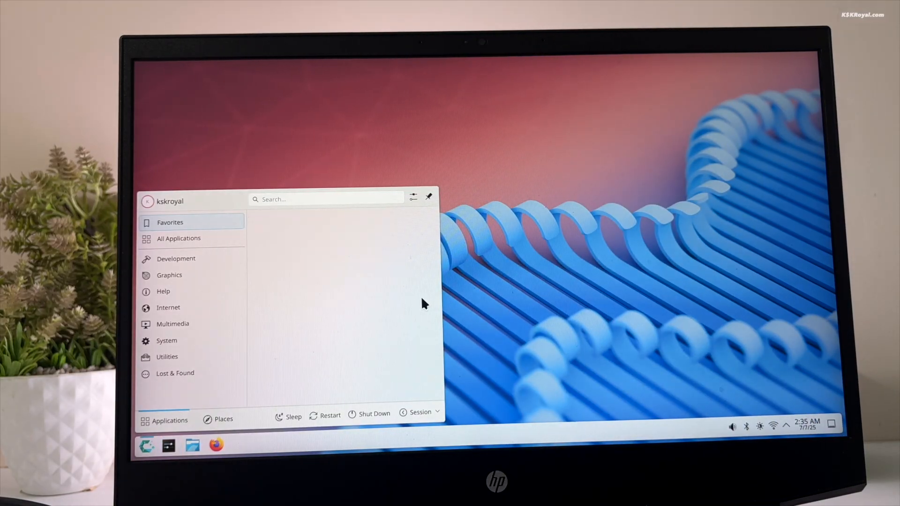
text(ko)
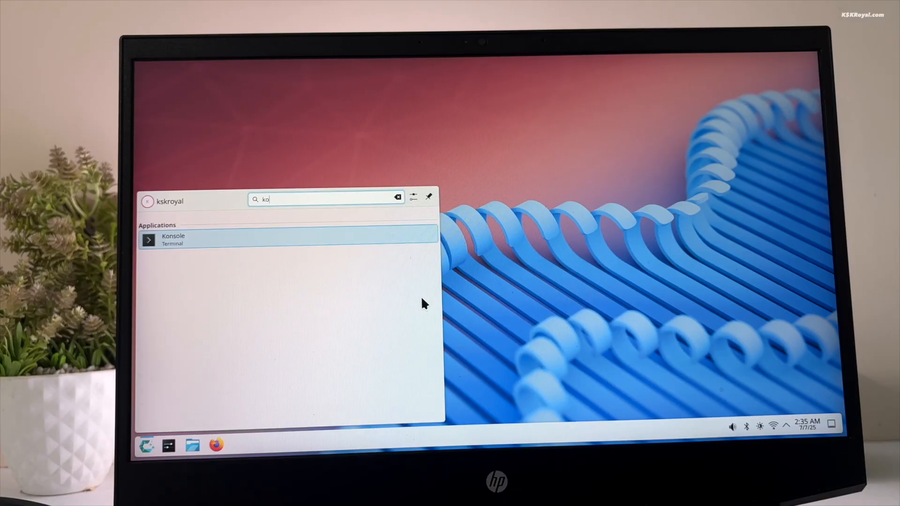
click(173, 239)
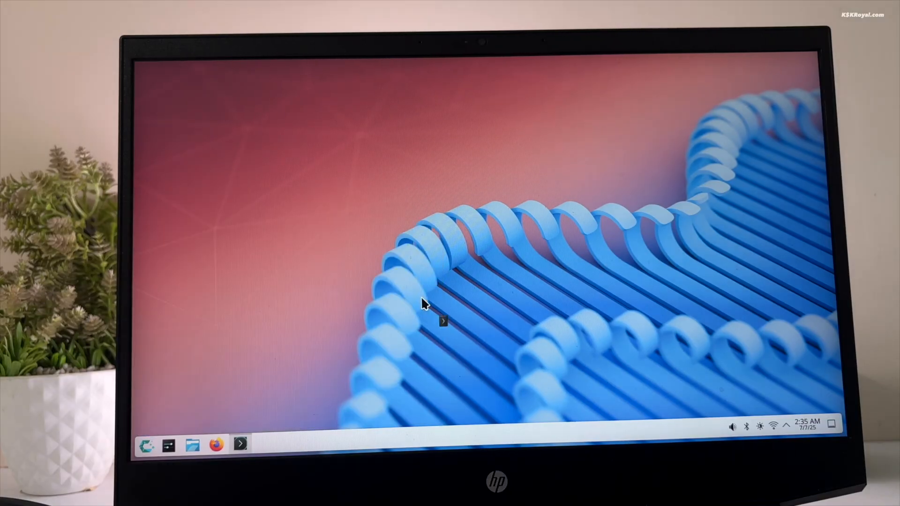
- Edit /etc/default/grub in sudo nano, save it and exit to the prompt
click(242, 446)
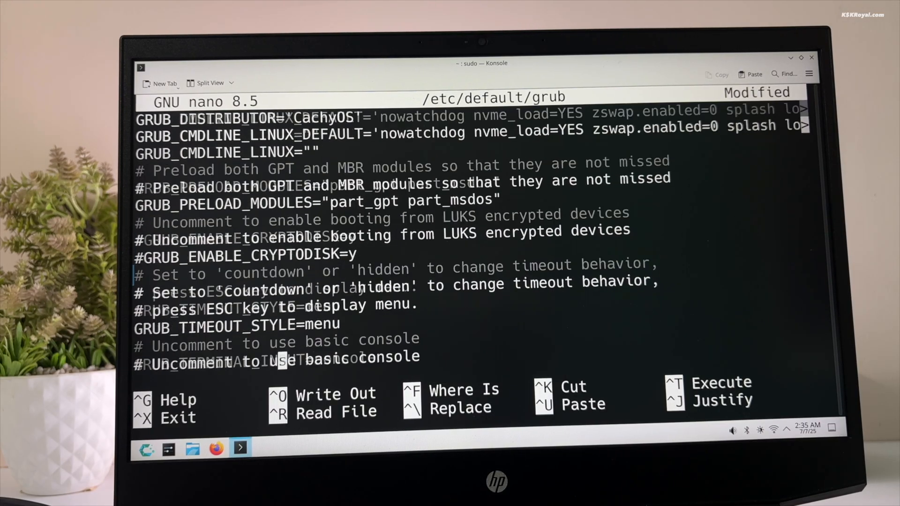
scroll(down, 3)
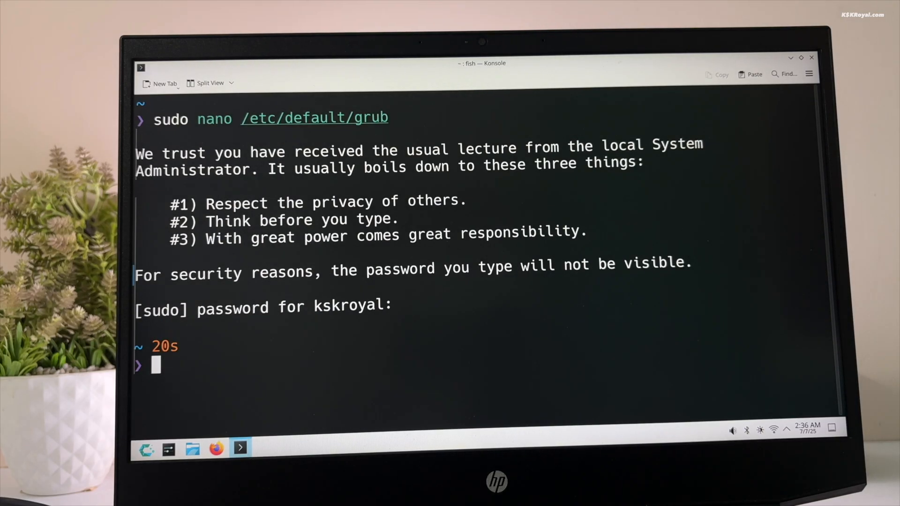
- Sync pacman, install os-prober, regenerate grub.cfg with grub-mkconfig and reboot
text(sudo pacman -Sy)
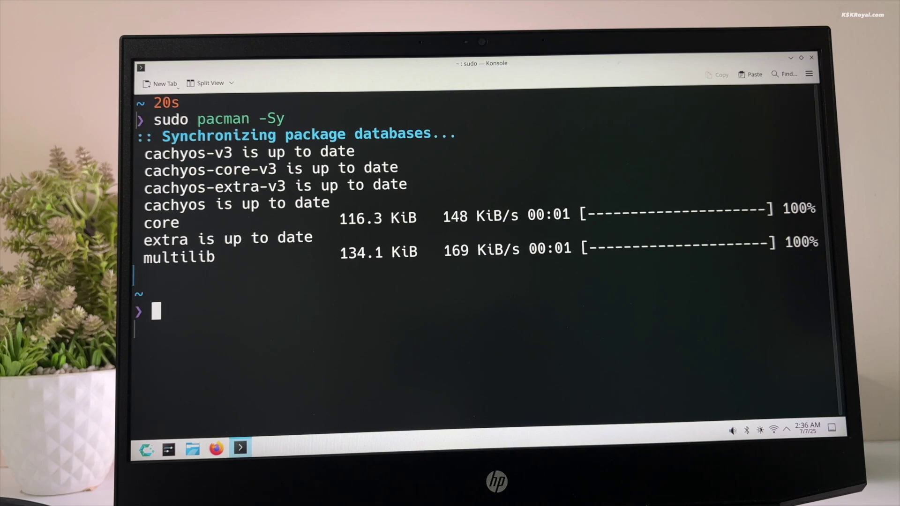
text(sudo pacman -S)
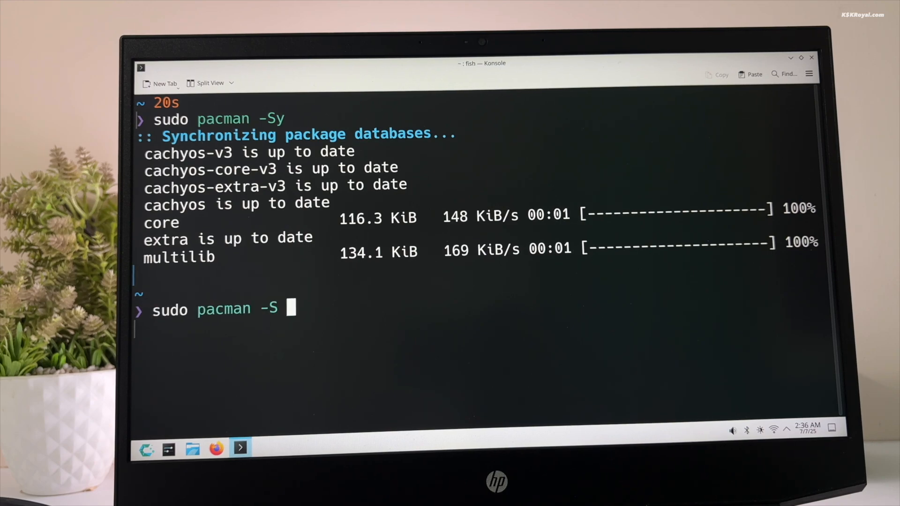
text(os-prober)
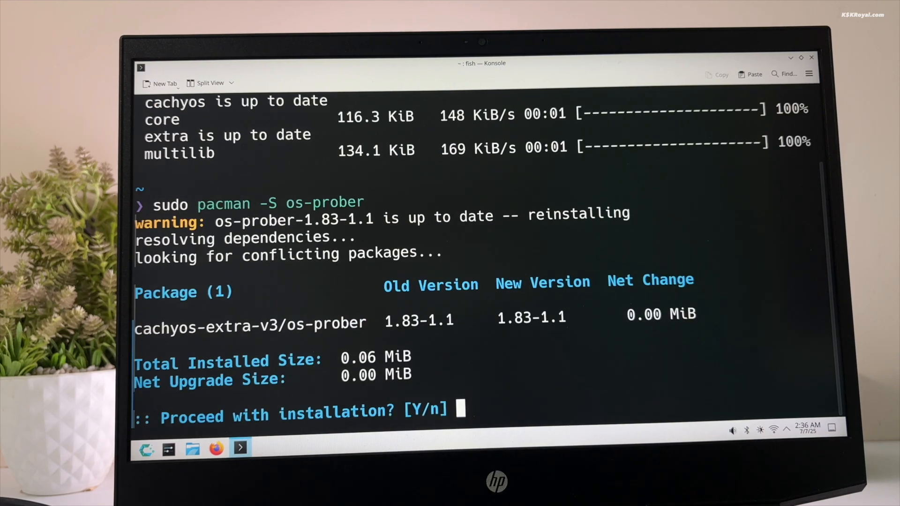
text(y)
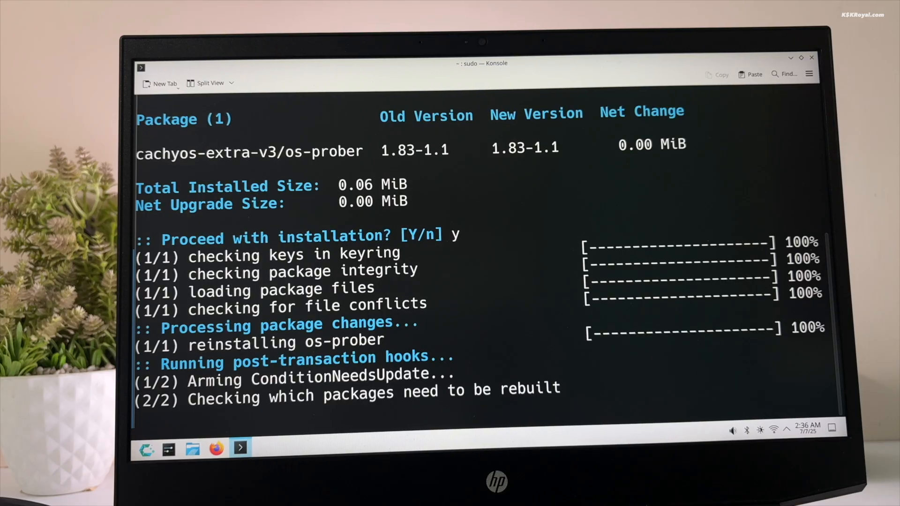
text(sudo pacman -S os-prober)
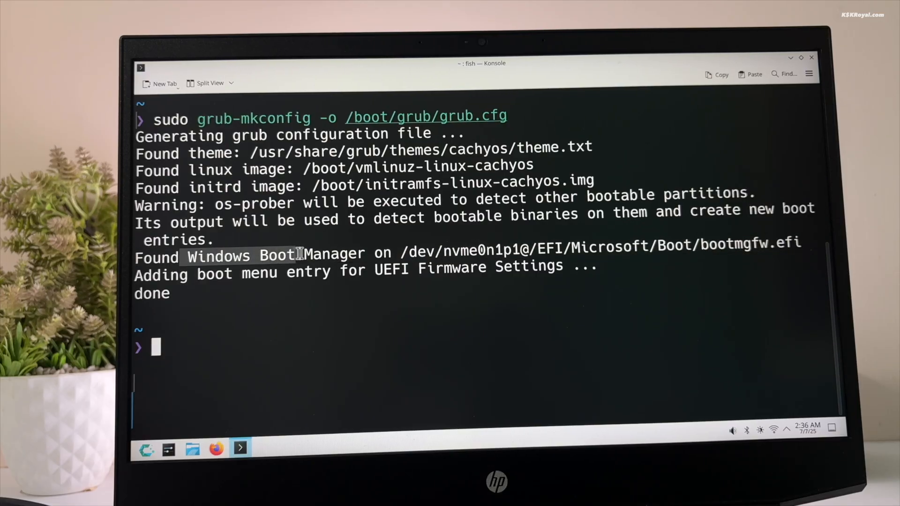
text(sudo rebo)
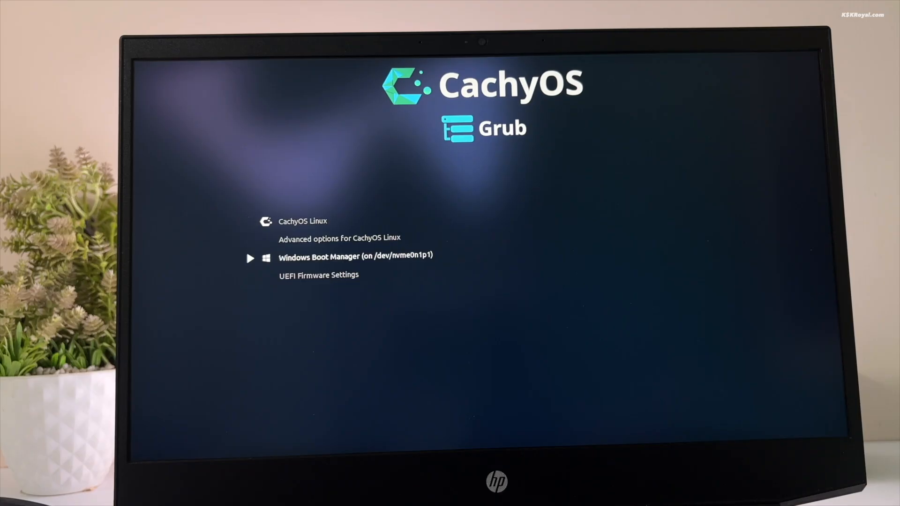
- Select Windows Boot Manager (on /dev/nvme0n1p1) in GRUB and boot Windows 11
key(Up)
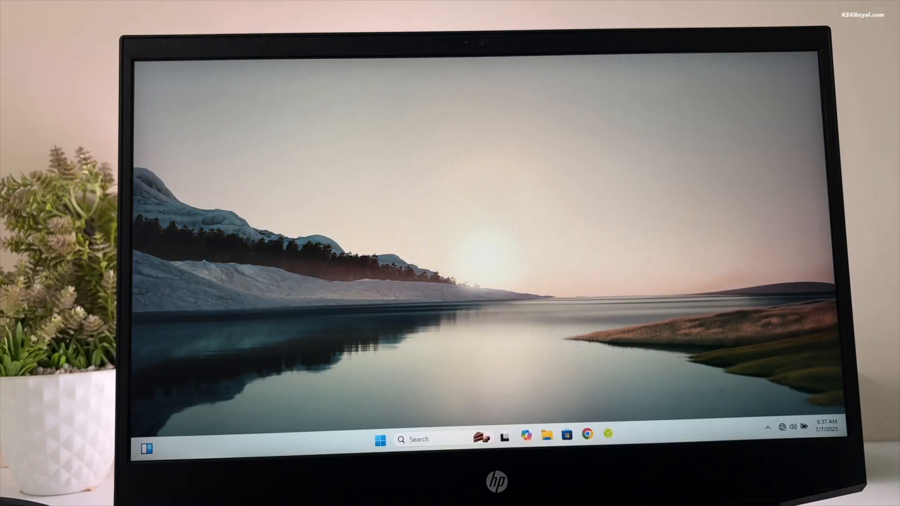
- In diskmgmt, delete the 200 GB CachyOS volume and extend C: to 476.19 GB
click(376, 438)
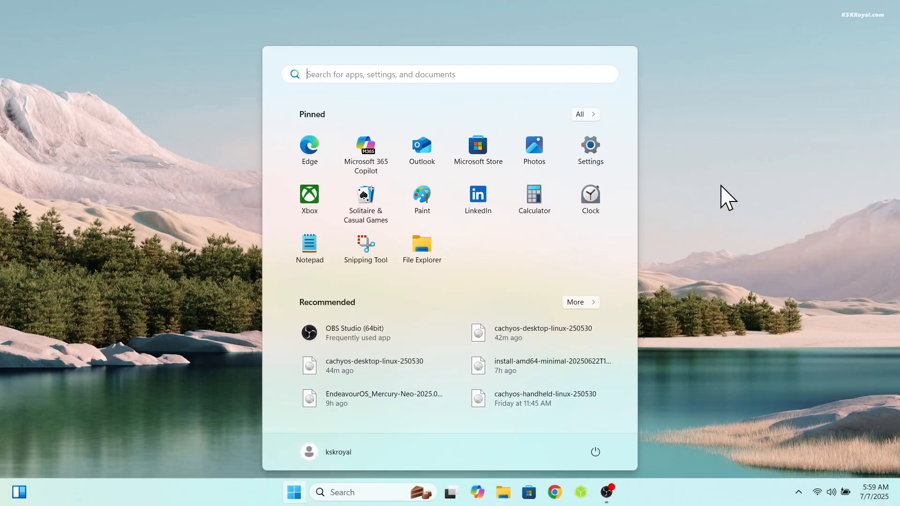
text(diskmg)
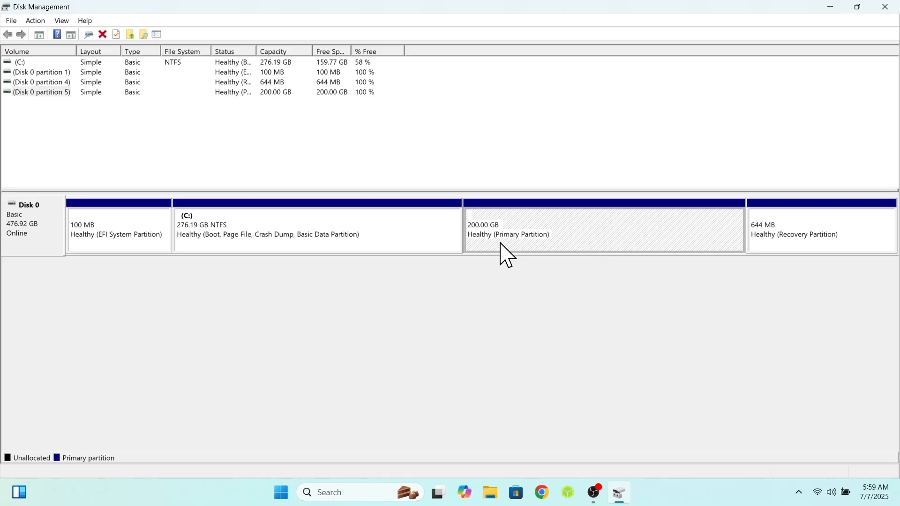
mouse_move(523, 253)
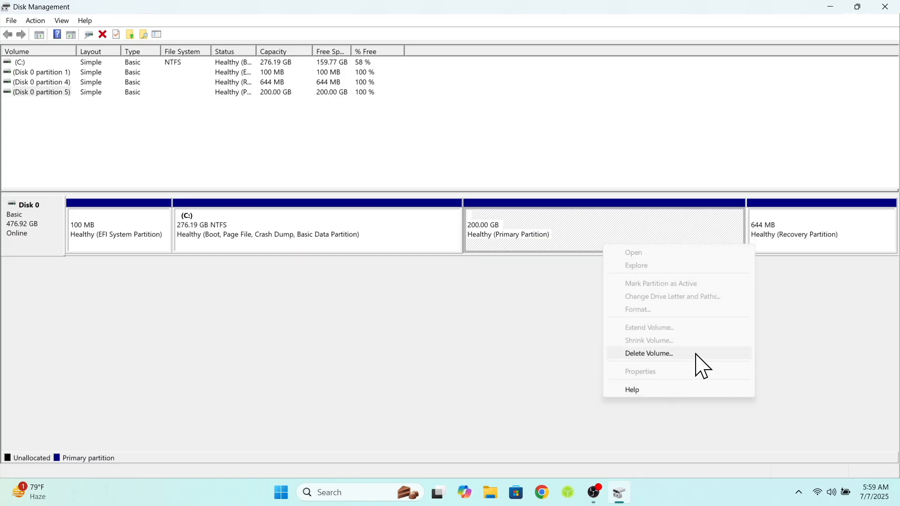
click(648, 353)
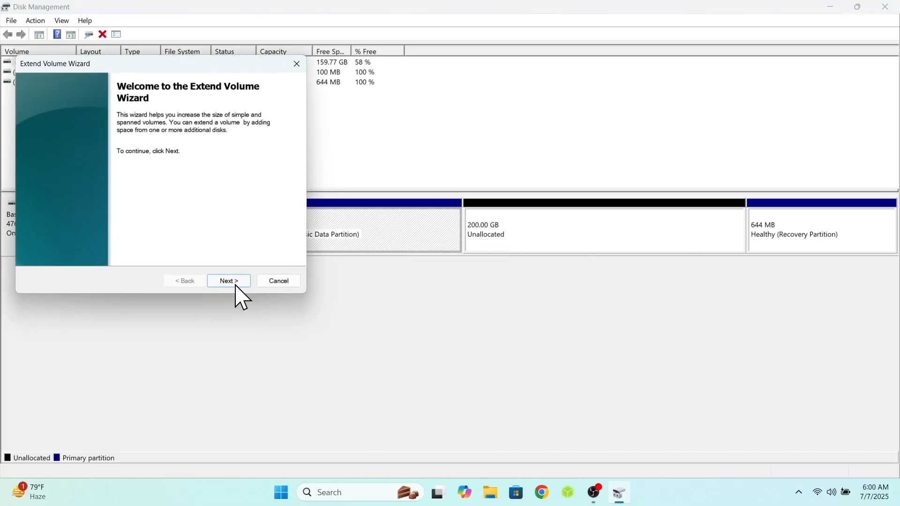
click(228, 281)
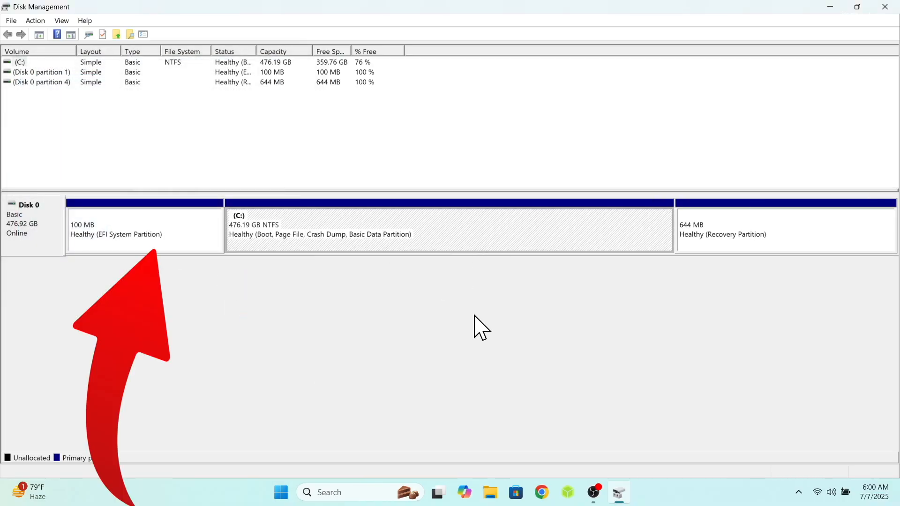
mouse_move(169, 363)
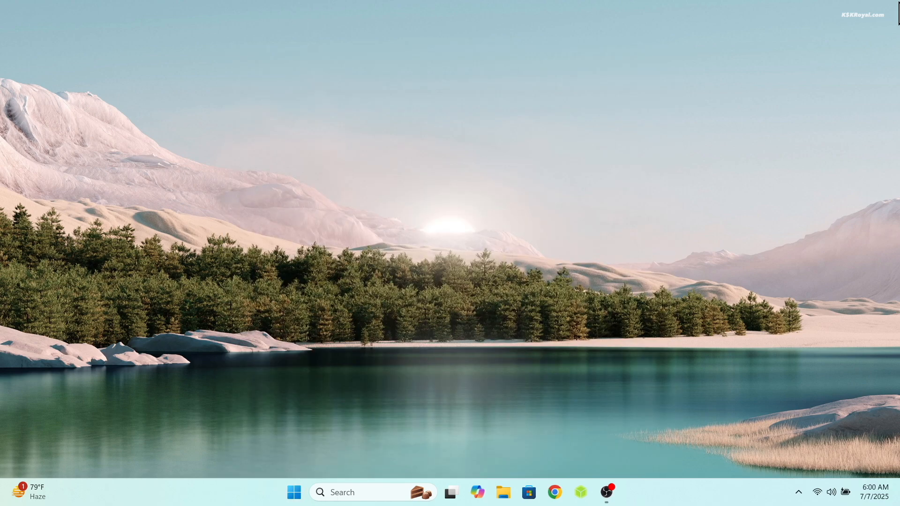
- Start diskpart, list the disks, select disk 0 and list its partitions
text(diskpart)
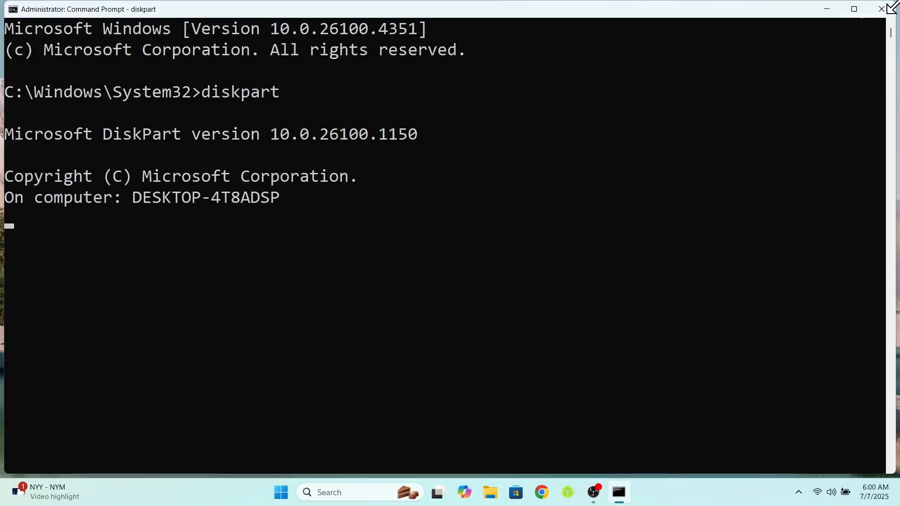
text(lki)
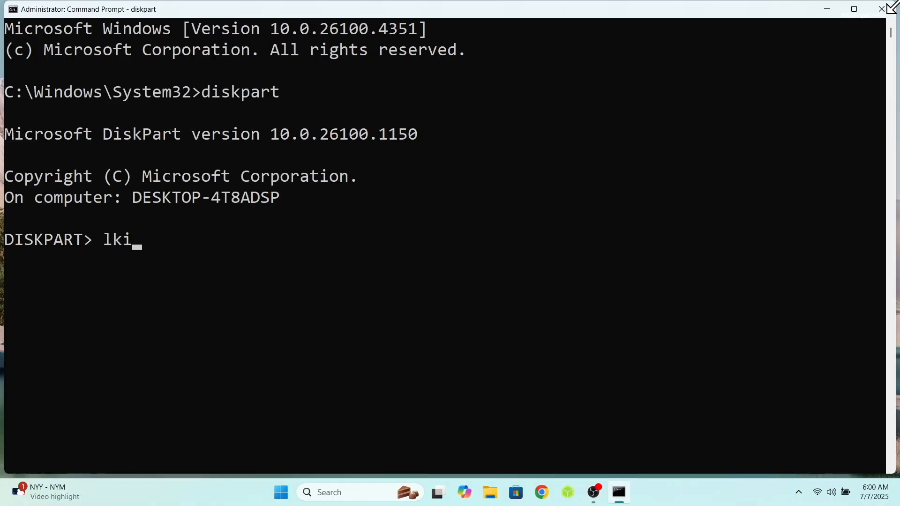
text(list disk)
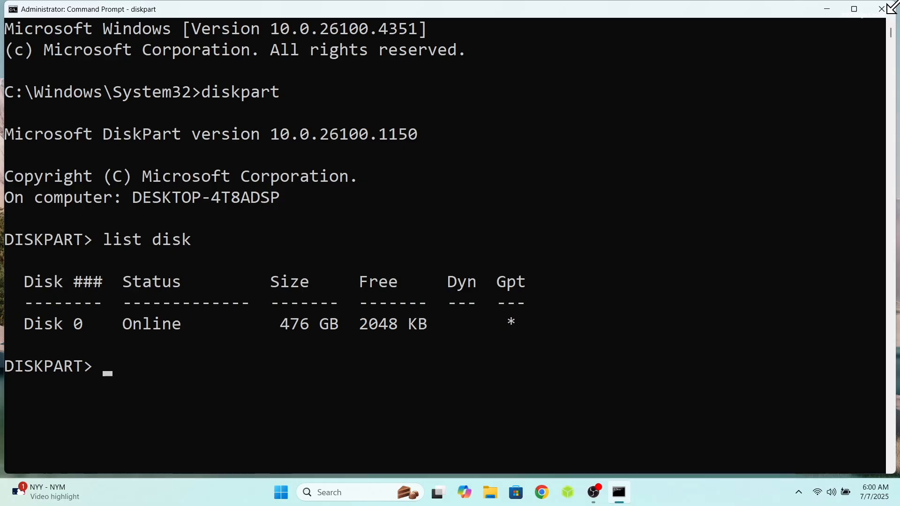
text(select disk)
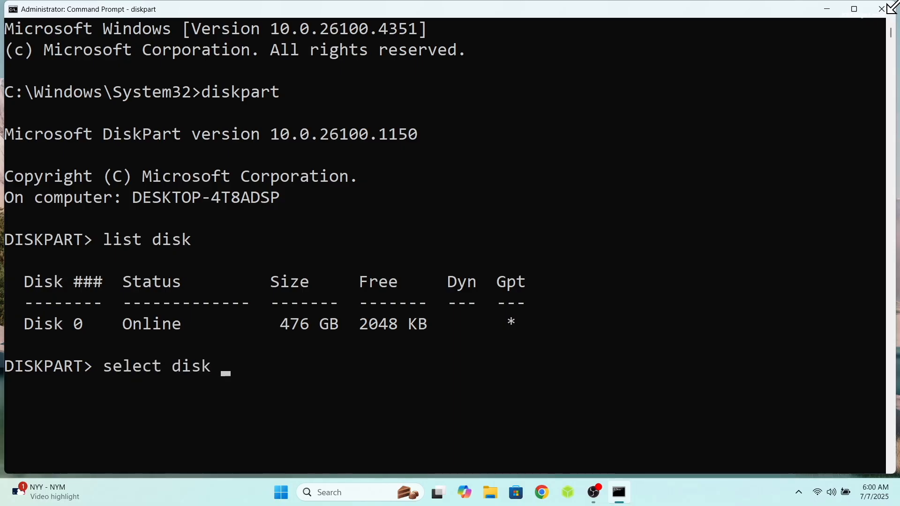
text(0)
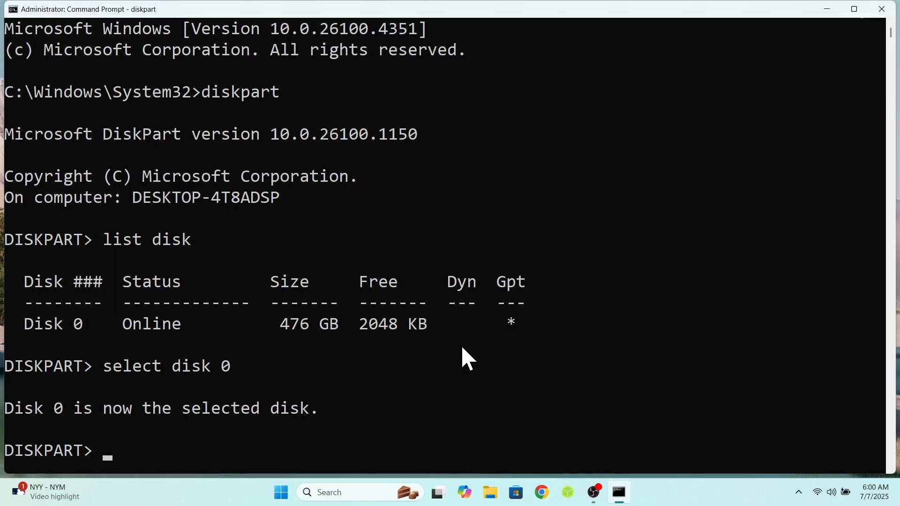
text(list partition)
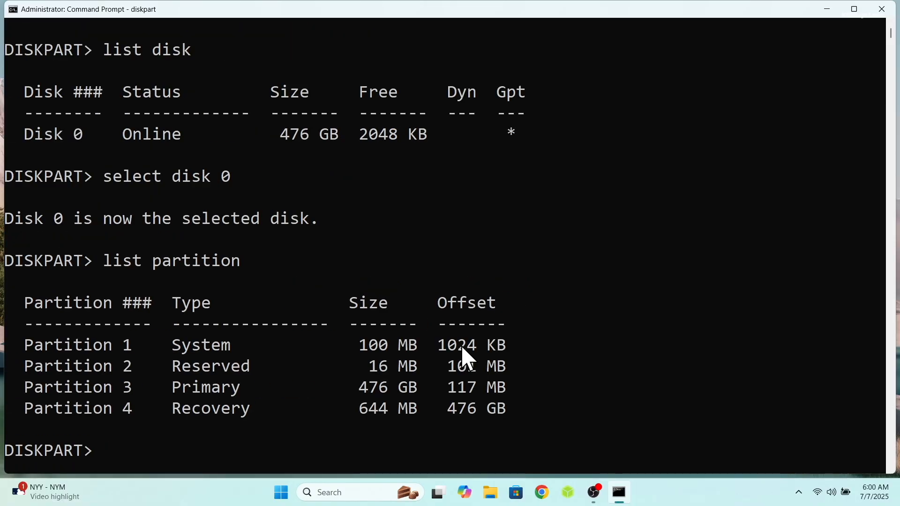
mouse_move(532, 360)
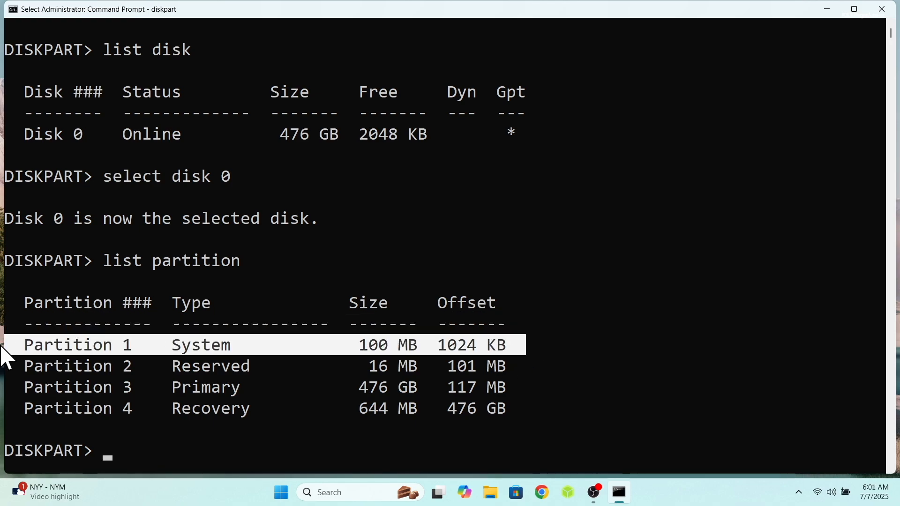
mouse_move(453, 437)
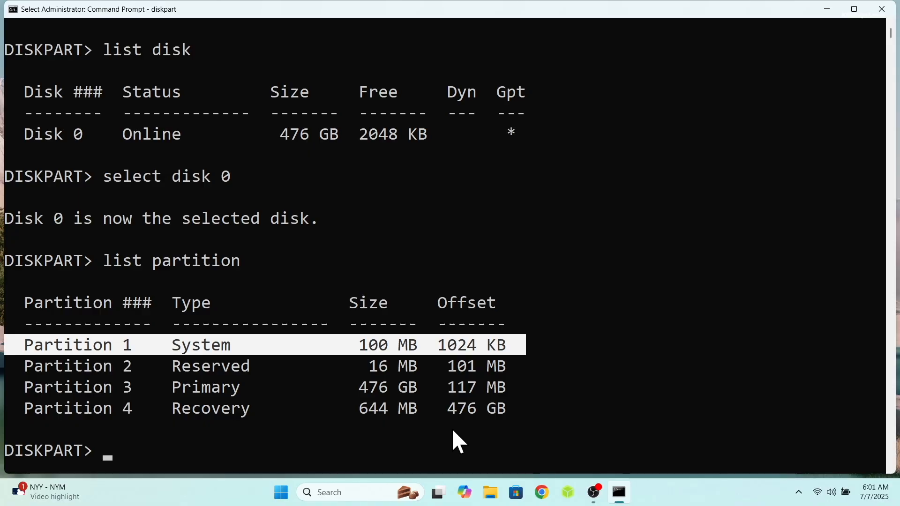
- Select partition 1, assign it drive letter R, and exit diskpart
text(seec)
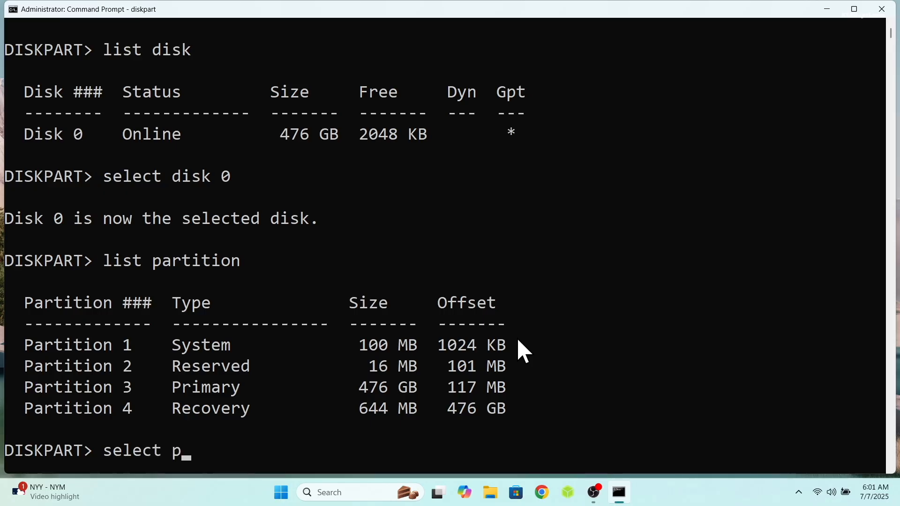
text(artition 1)
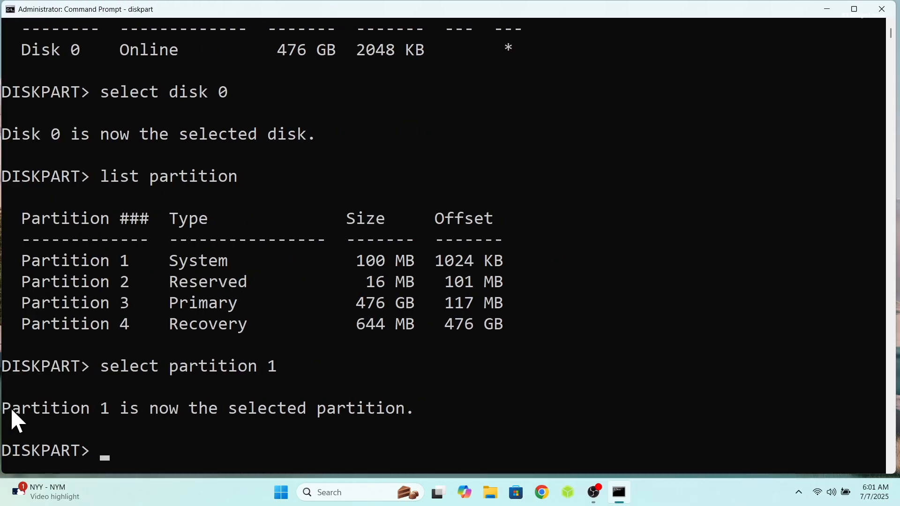
text(assign letter)
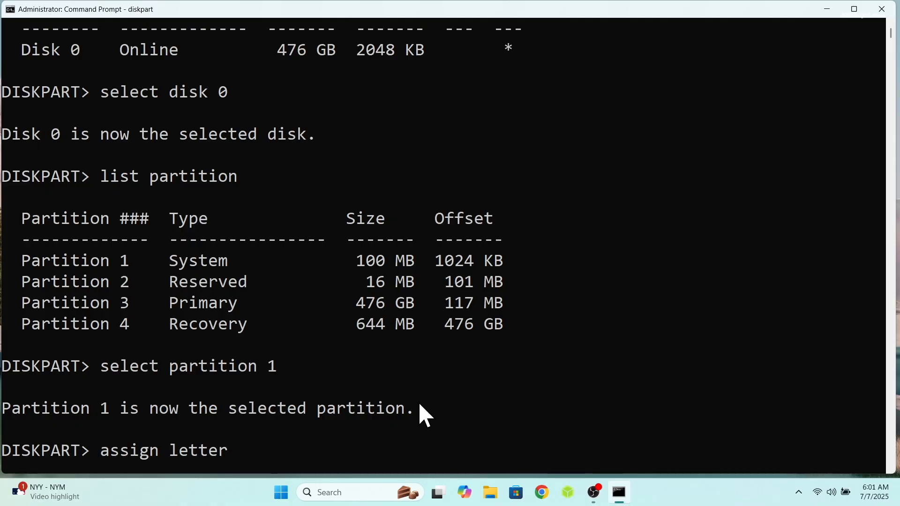
text(=r)
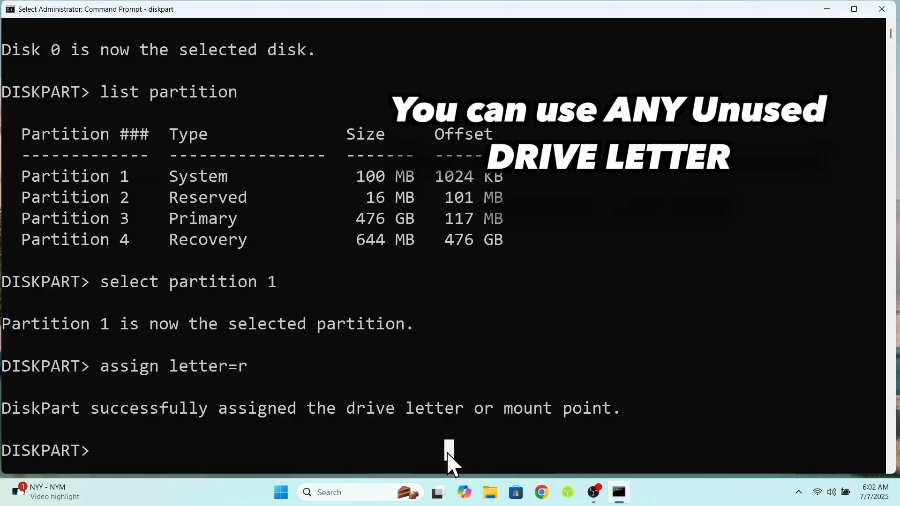
text(exit)
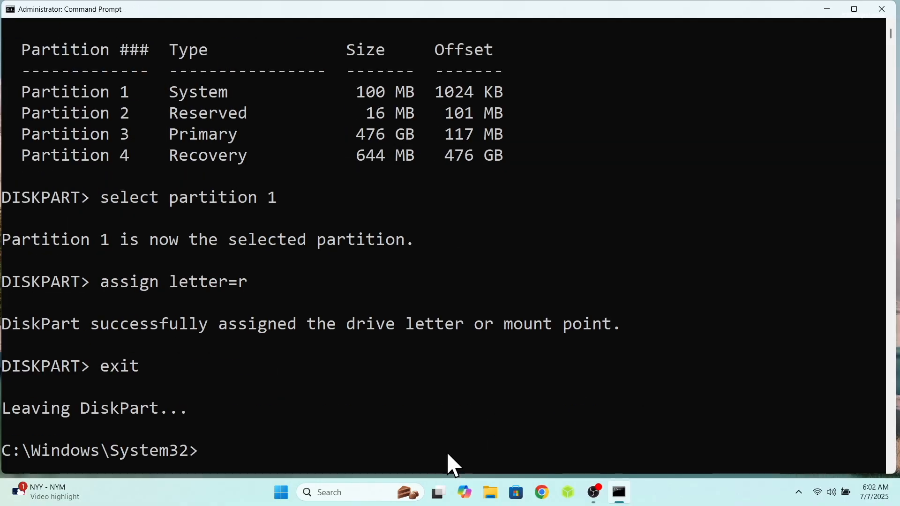
- Switch to drive R:, list its contents and change into the EFI folder
text(r:)
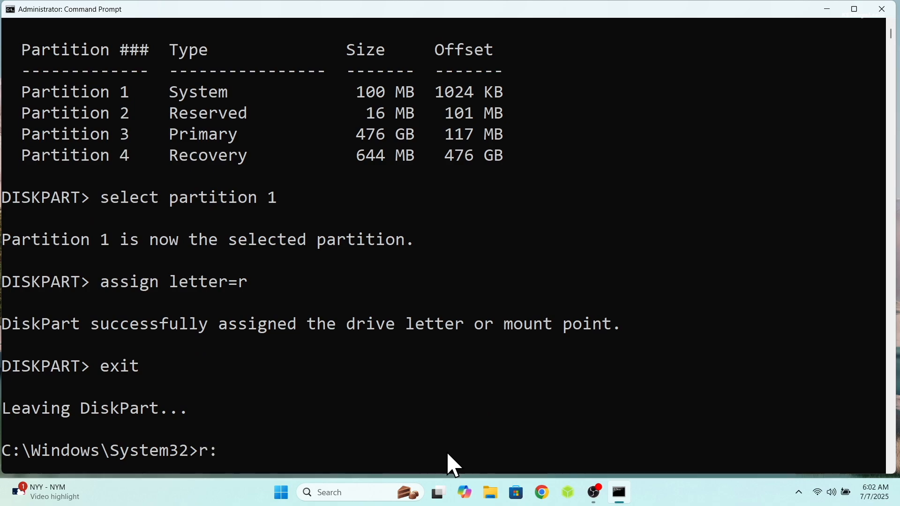
key(Enter)
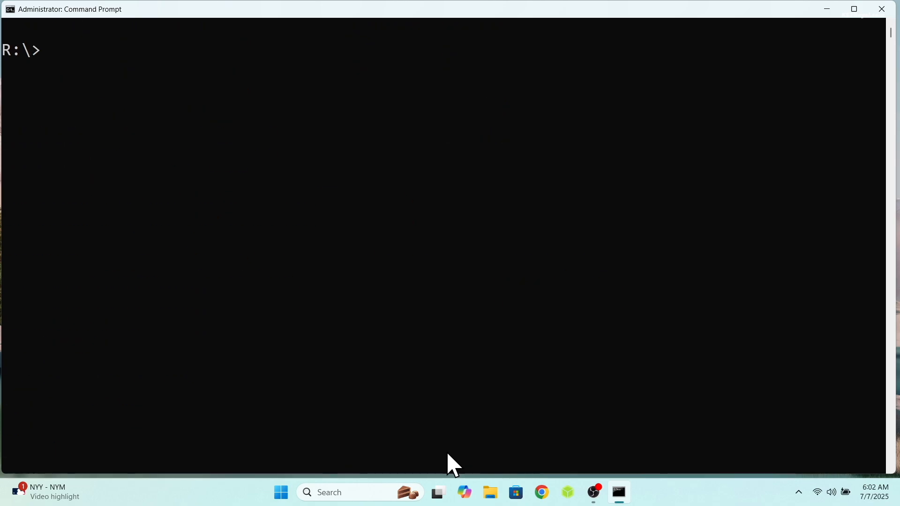
text(dir)
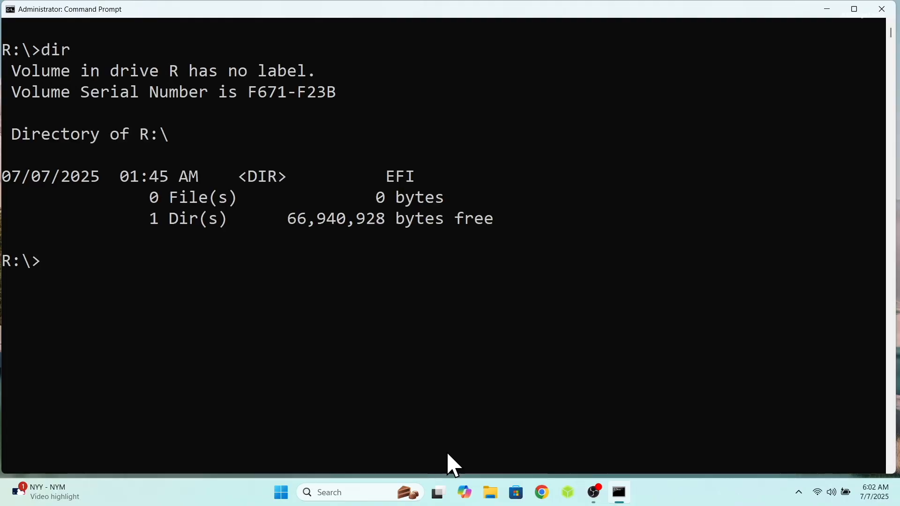
double_click(399, 176)
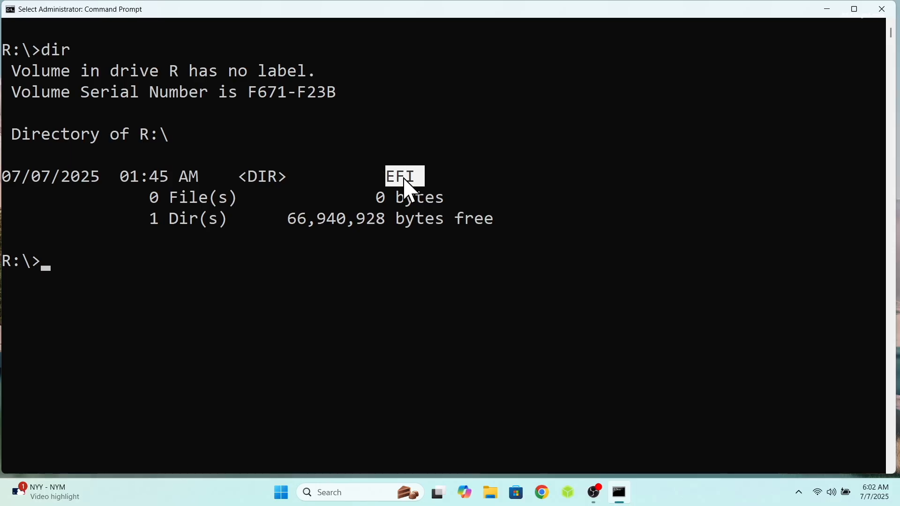
text(cd EFI)
text(dir)
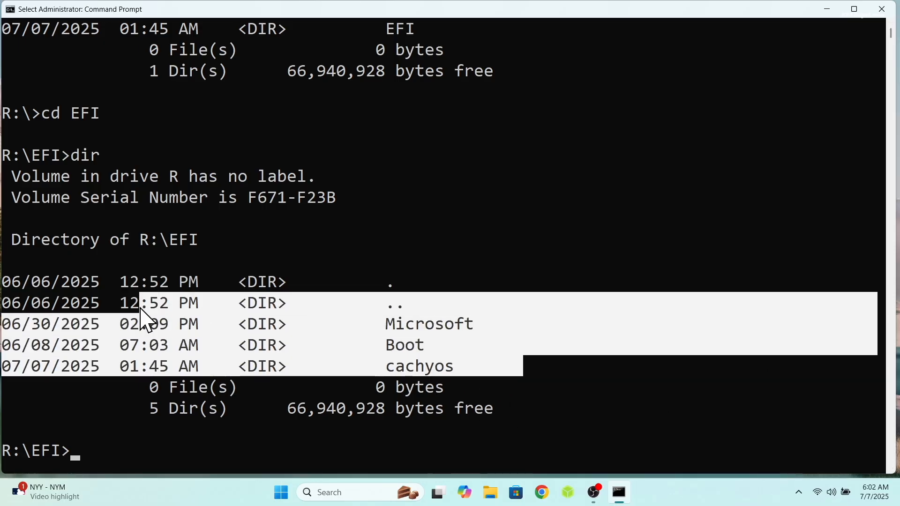
mouse_move(442, 400)
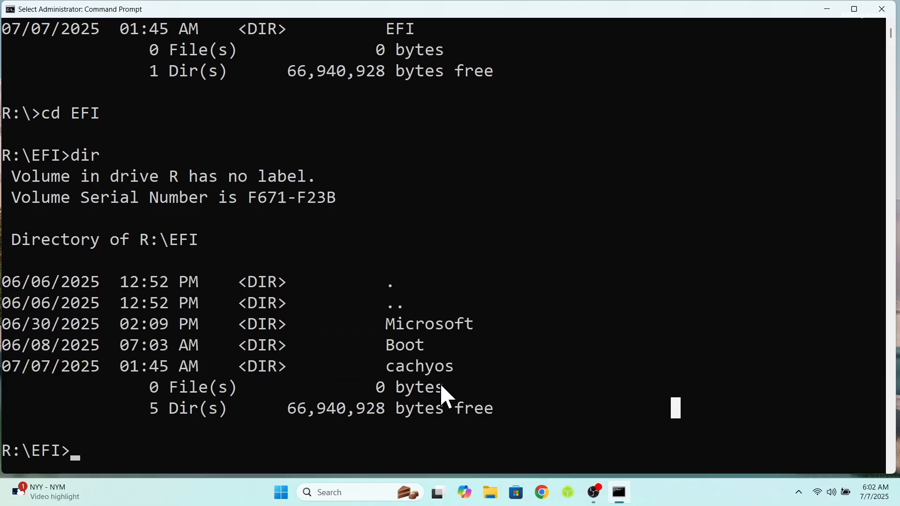
mouse_move(556, 388)
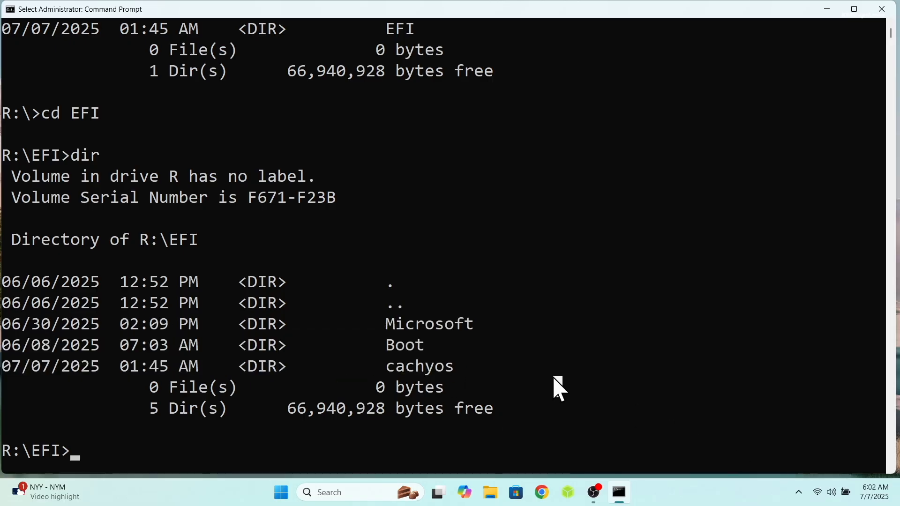
- Remove the cachyos folder with rd cachyos /s, confirm with y, verify with dir, and exit
text(rd cachyos)
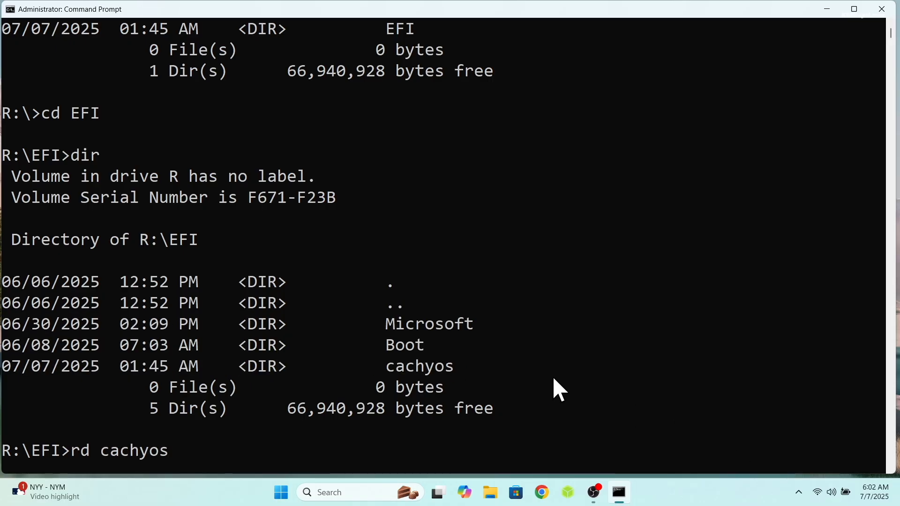
text(/s)
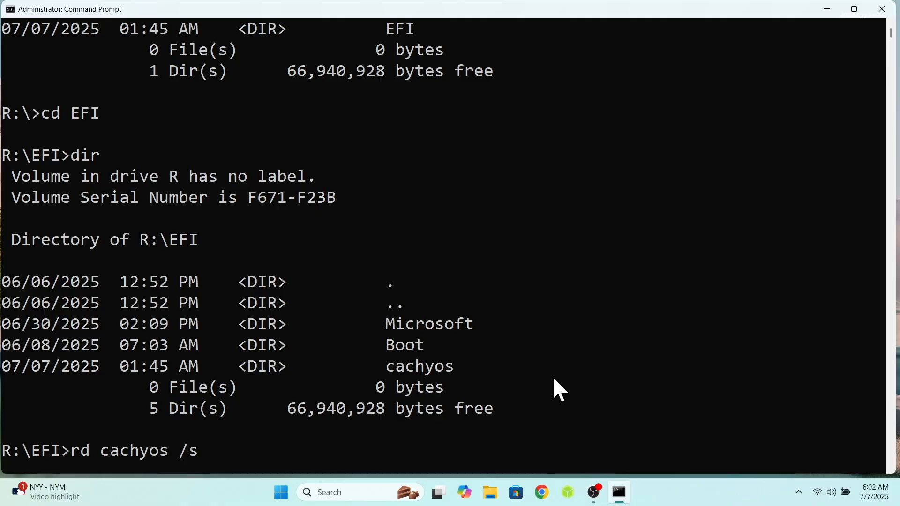
key(Enter)
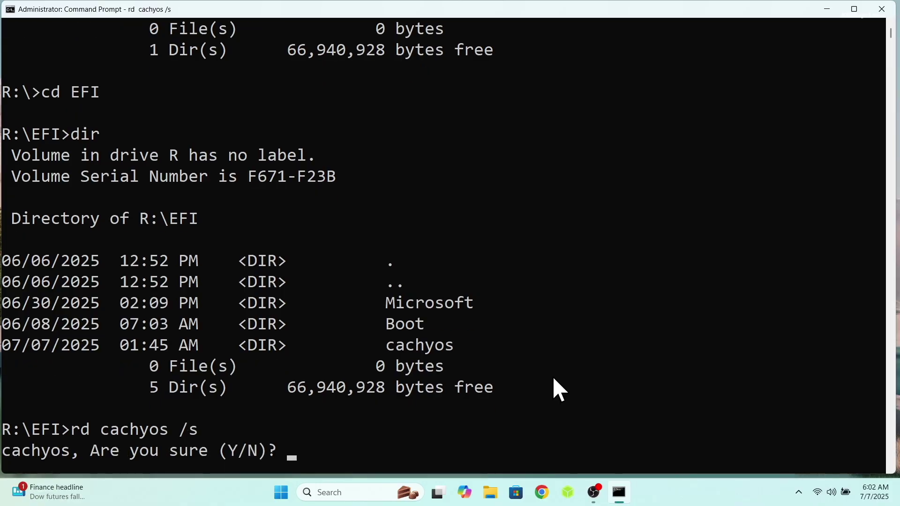
text(y)
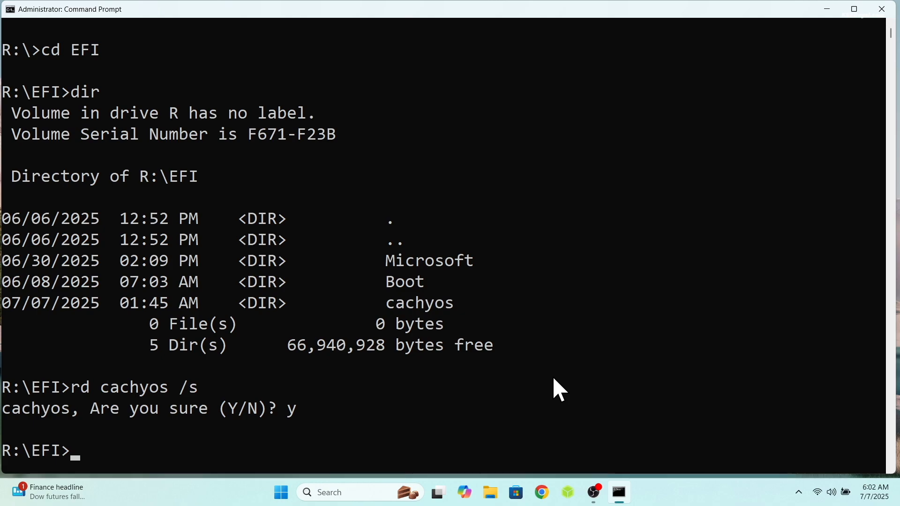
text(dir)
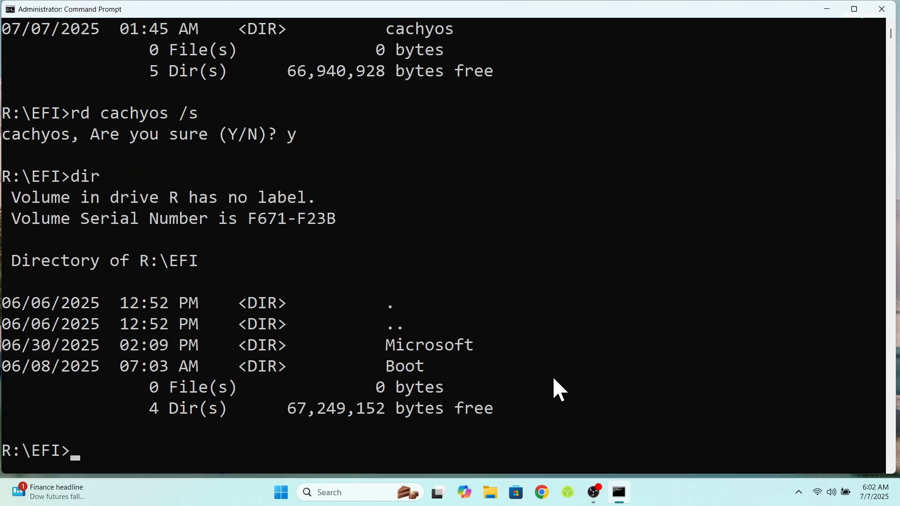
text(exit)
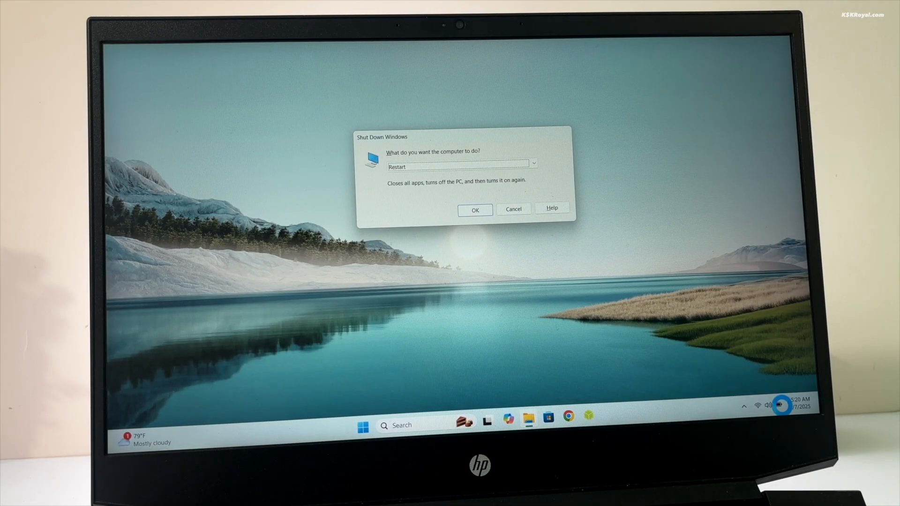
- Confirm Restart in the Shut Down Windows dialog
click(474, 209)
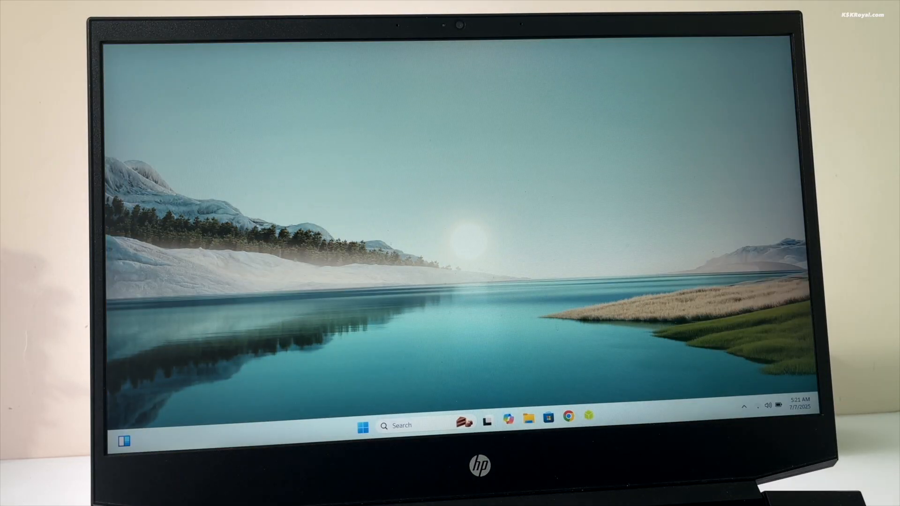